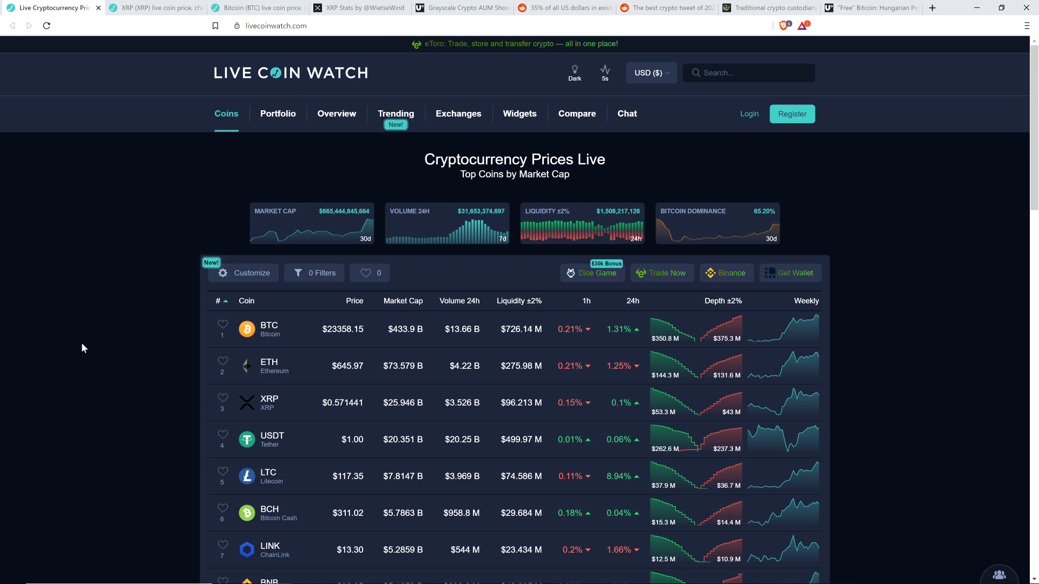
{"action": "mouse_move", "coordinate": [145, 215]}
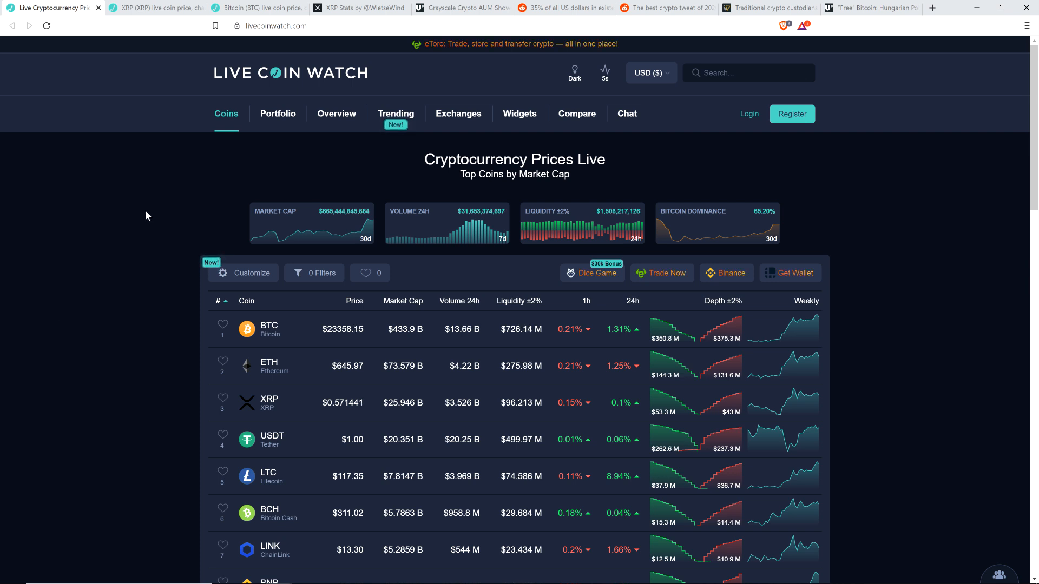
Show the XRP page's full 2014–2020 price chart with the XRP Markets section below
{"action": "left_click", "coordinate": [269, 402]}
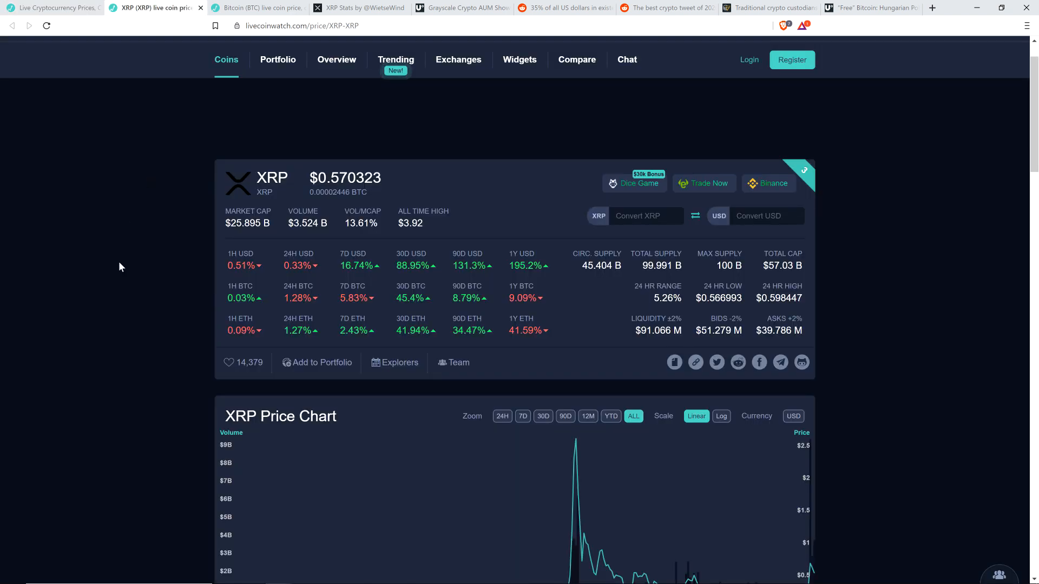
{"action": "scroll", "scroll_direction": "down", "scroll_amount": 3}
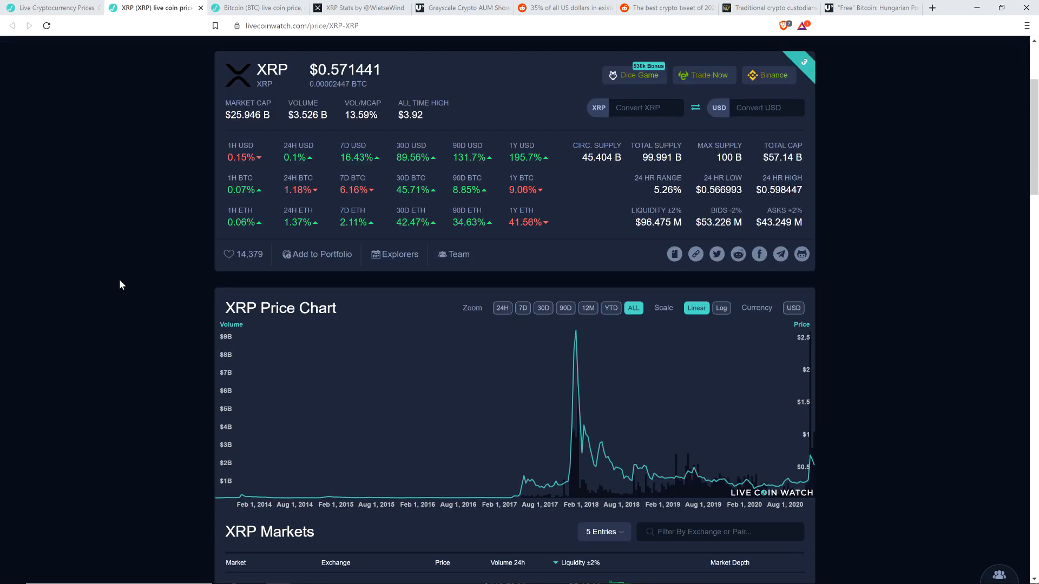
{"action": "mouse_move", "coordinate": [151, 274]}
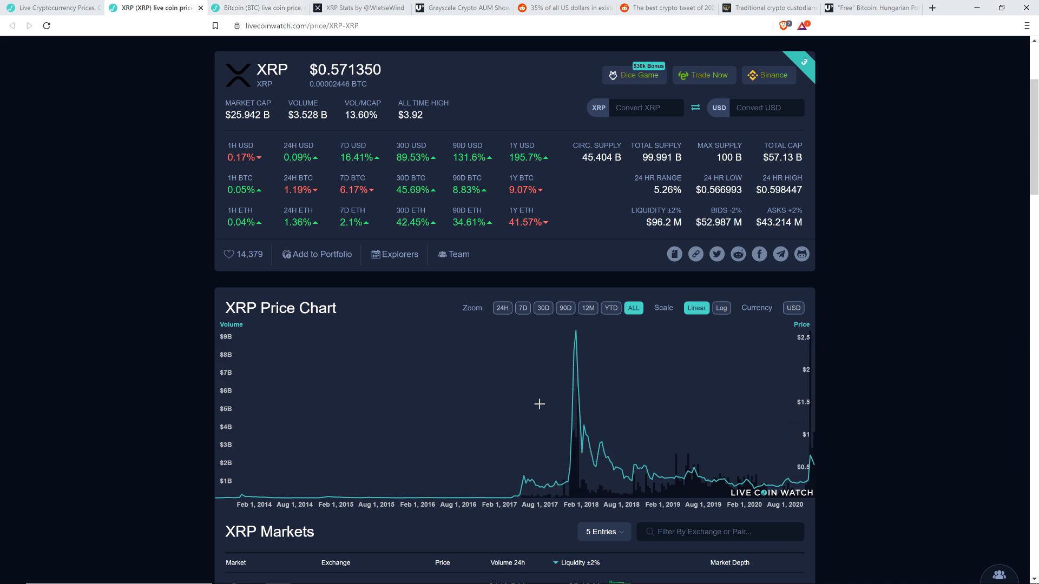
Show the Bitcoin page with its price statistics and 2013–2020 BTC price chart
{"action": "left_click", "coordinate": [258, 7]}
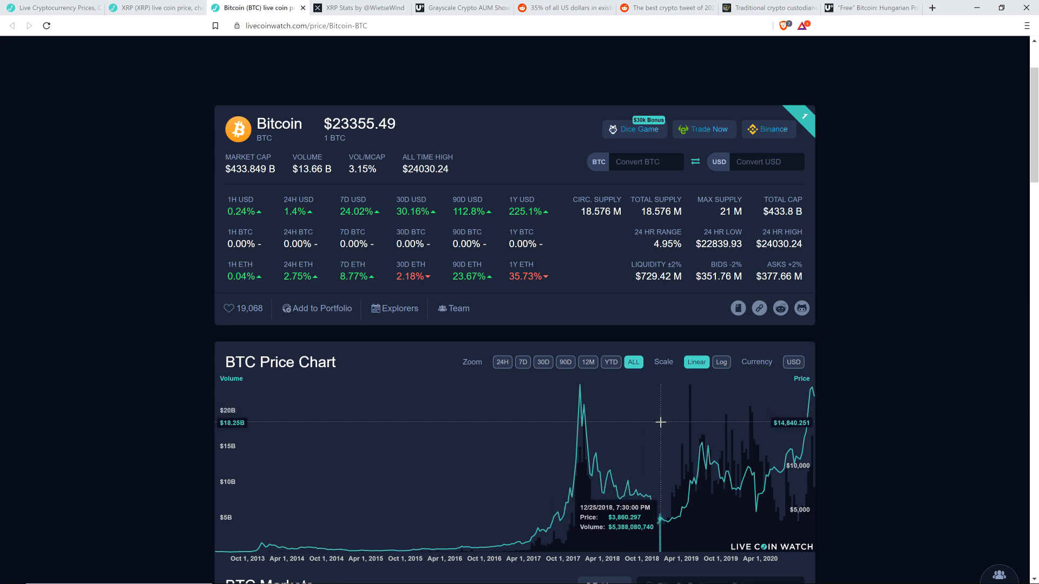
{"action": "mouse_move", "coordinate": [701, 434]}
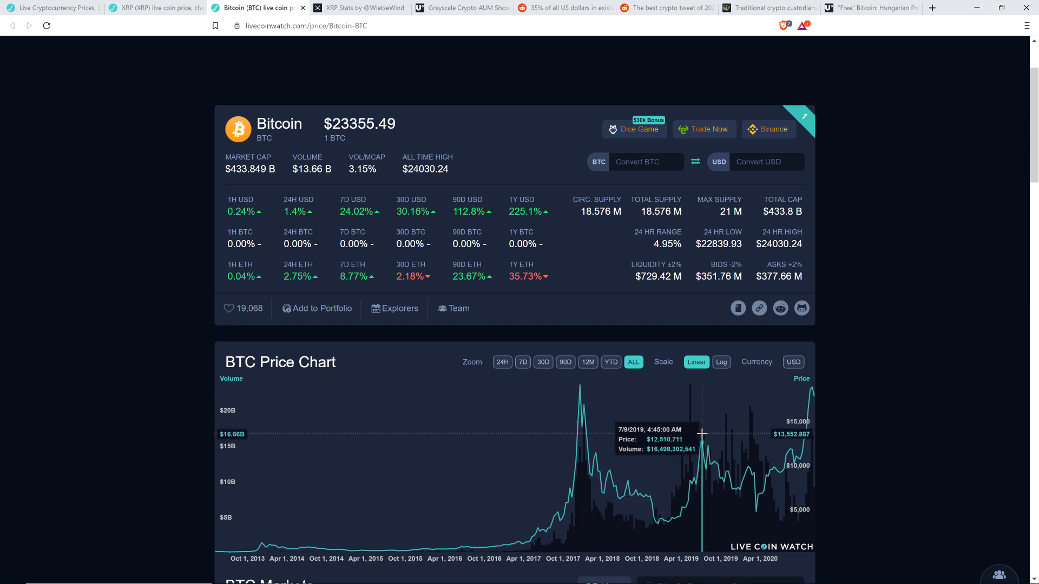
{"action": "mouse_move", "coordinate": [602, 378]}
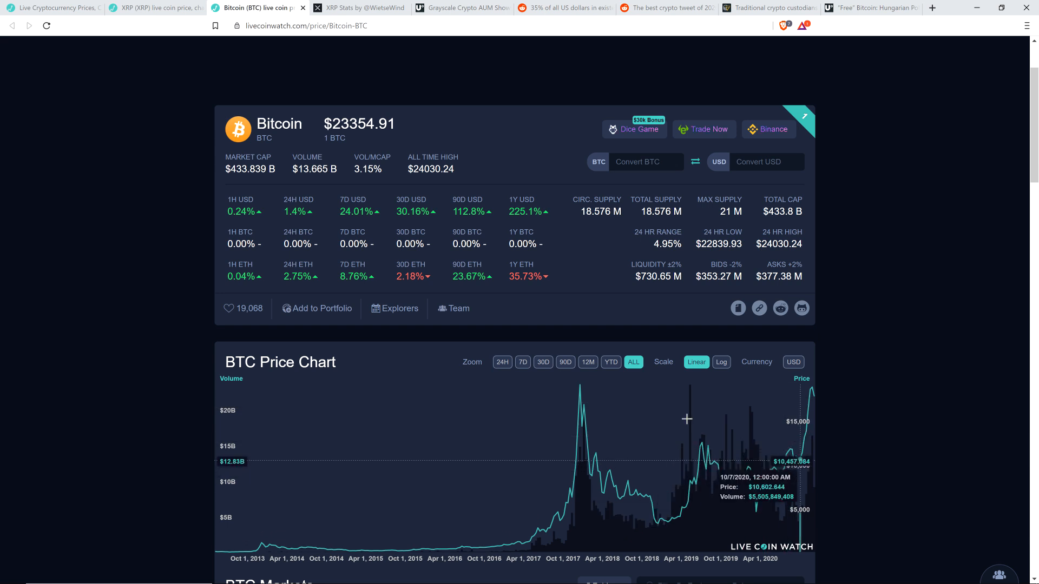
{"action": "mouse_move", "coordinate": [741, 373]}
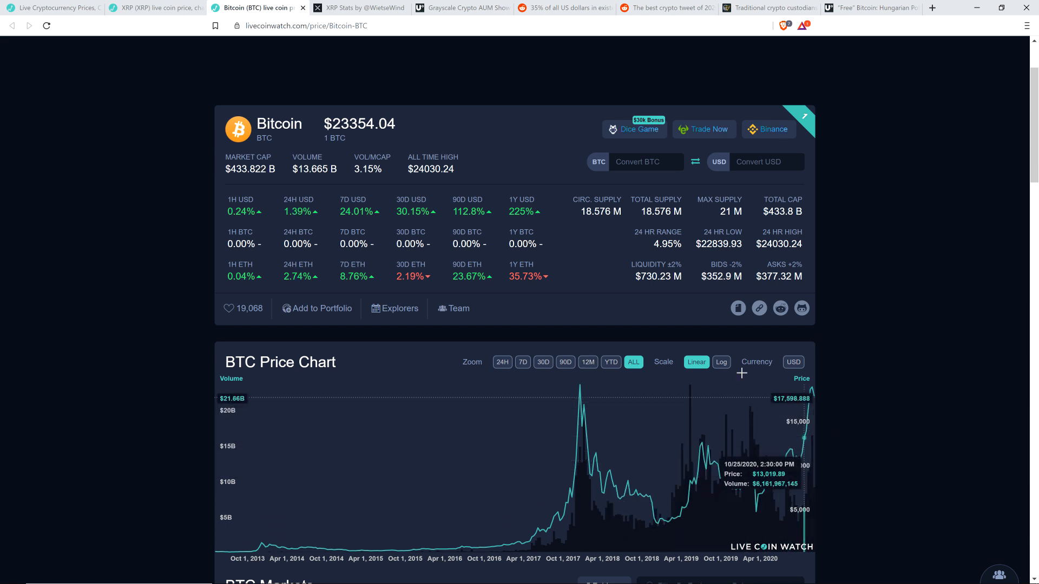
Return to the XRP page to read the early 2014 prices on its chart
{"action": "left_click", "coordinate": [153, 7]}
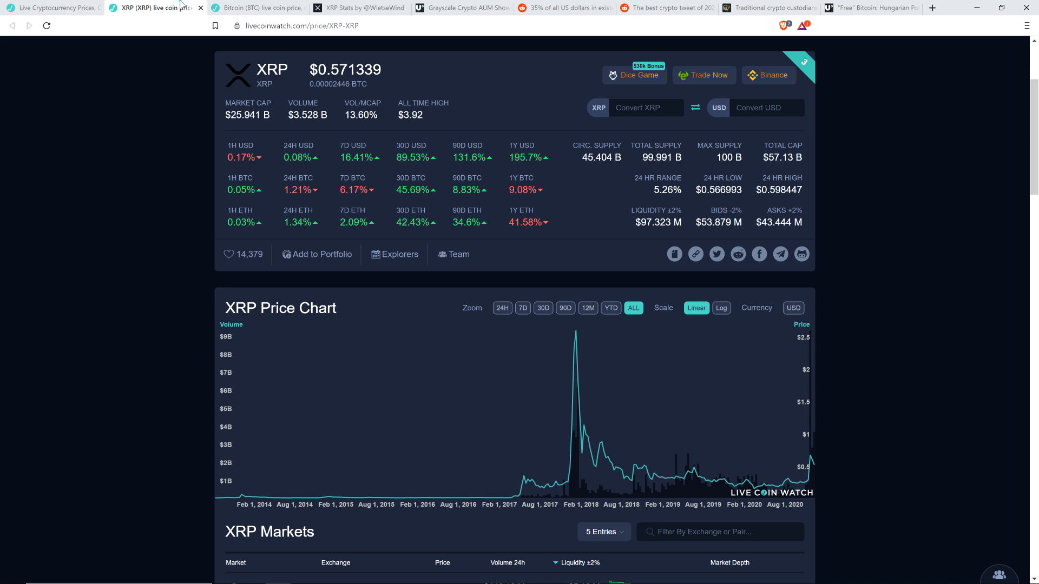
{"action": "mouse_move", "coordinate": [807, 463]}
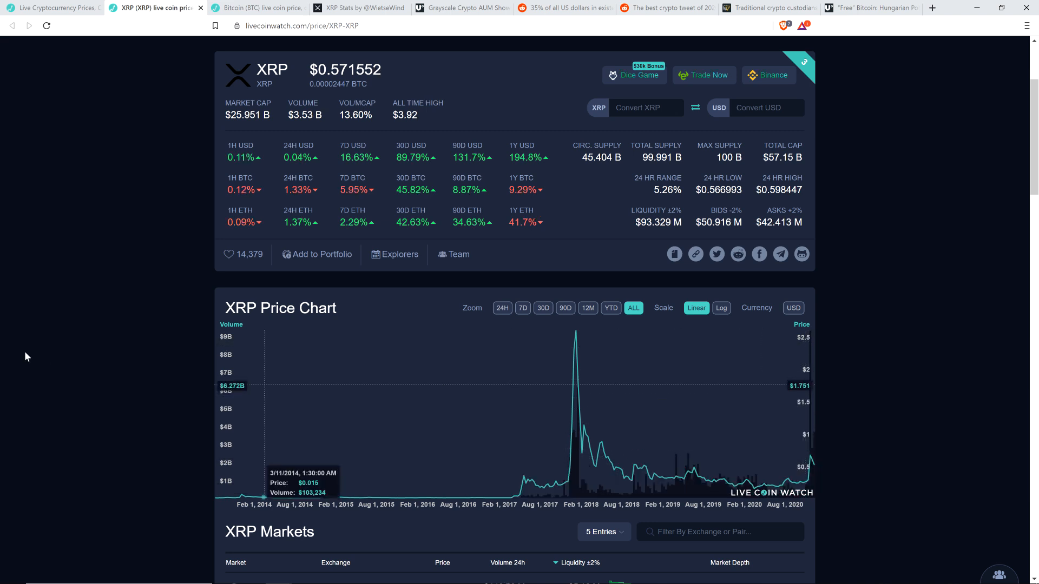
{"action": "mouse_move", "coordinate": [78, 437]}
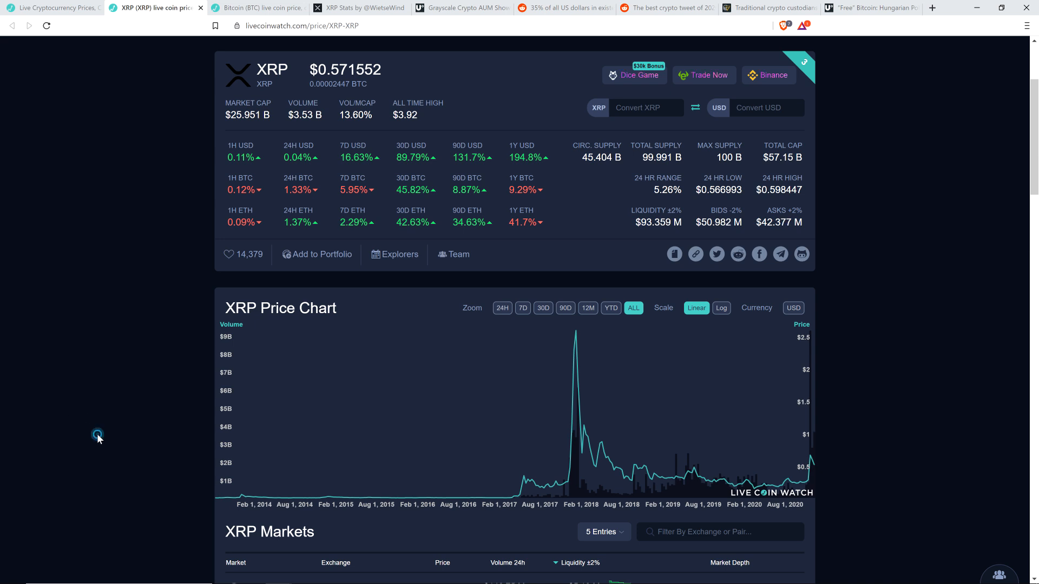
{"action": "mouse_move", "coordinate": [242, 484]}
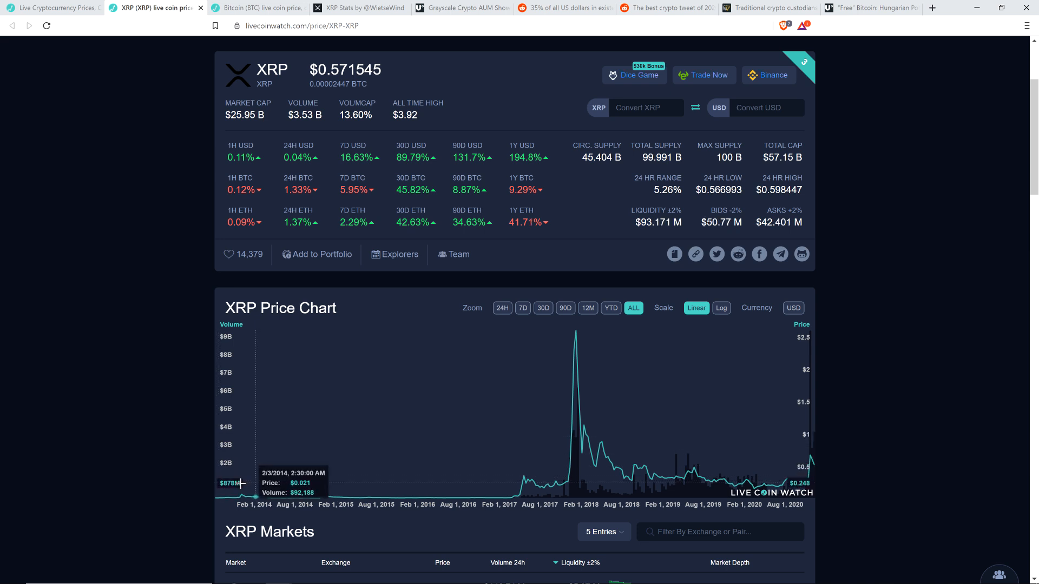
{"action": "mouse_move", "coordinate": [243, 481]}
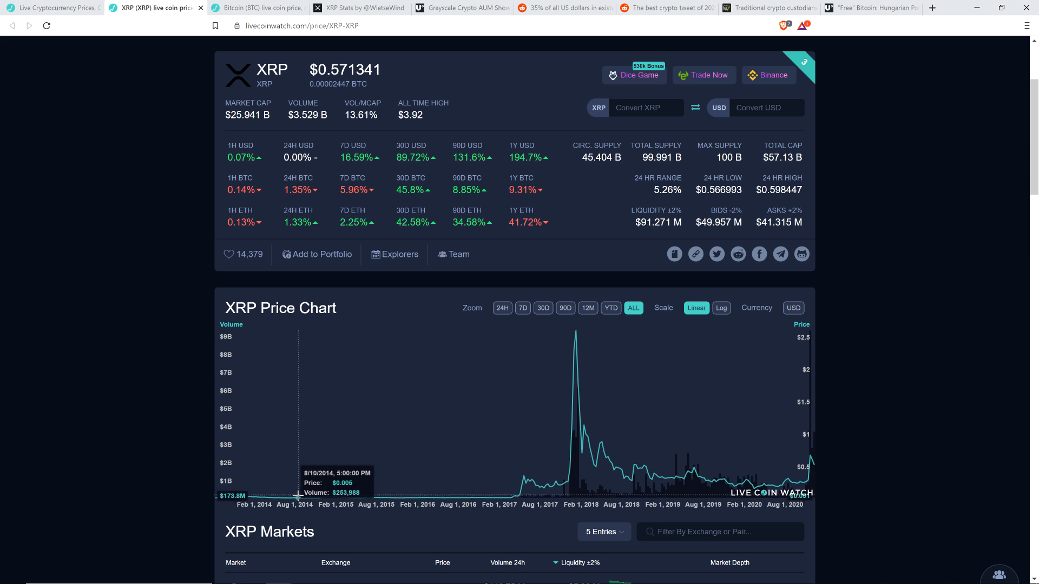
{"action": "mouse_move", "coordinate": [139, 454]}
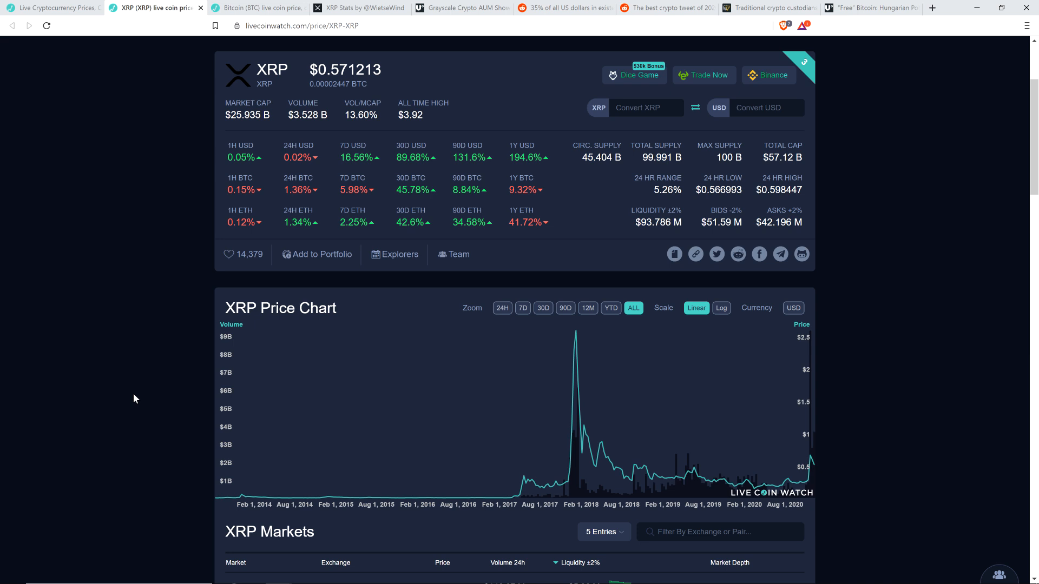
{"action": "mouse_move", "coordinate": [97, 395]}
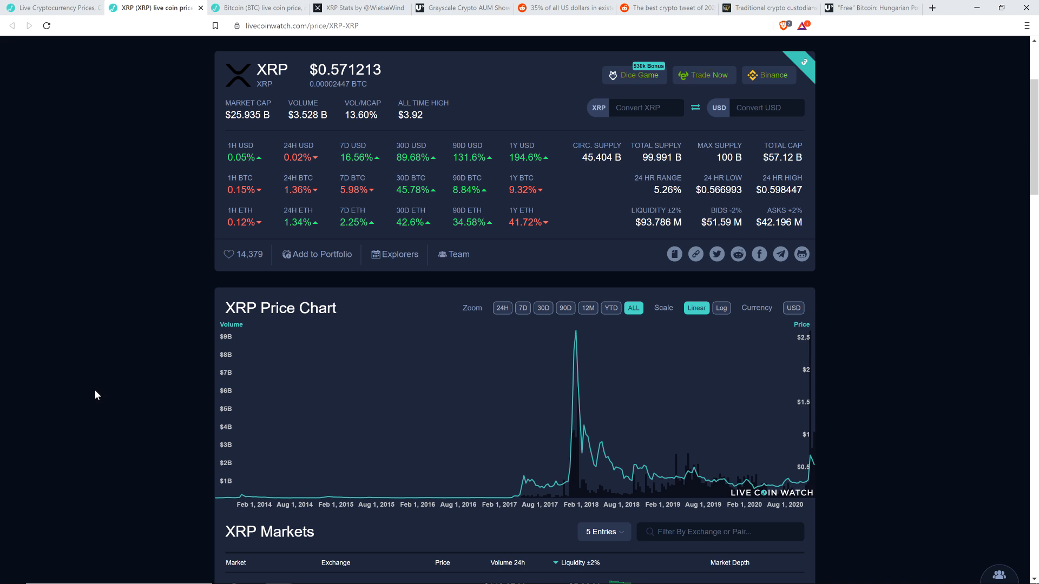
{"action": "mouse_move", "coordinate": [83, 395]}
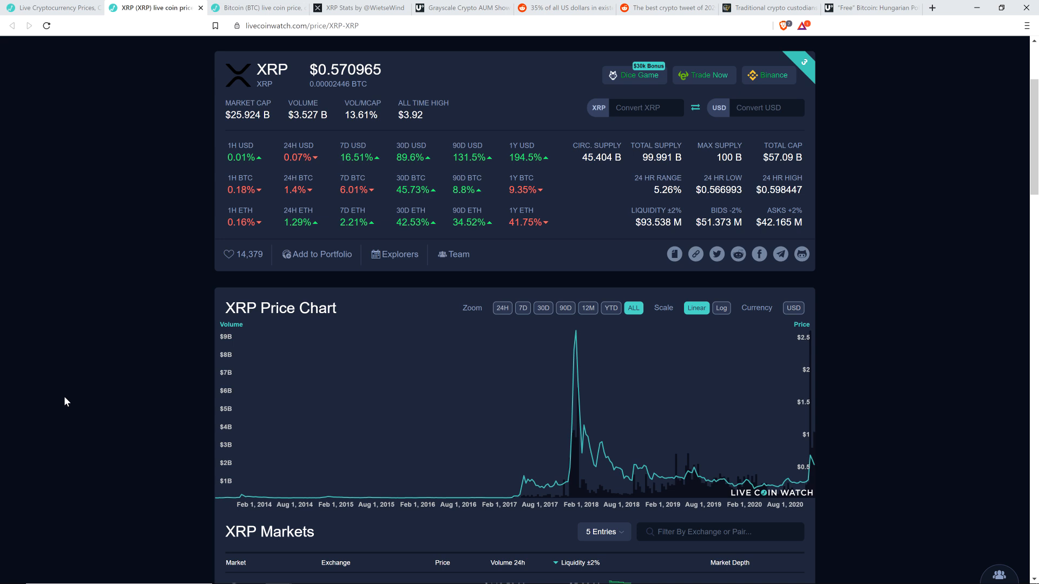
{"action": "mouse_move", "coordinate": [124, 168]}
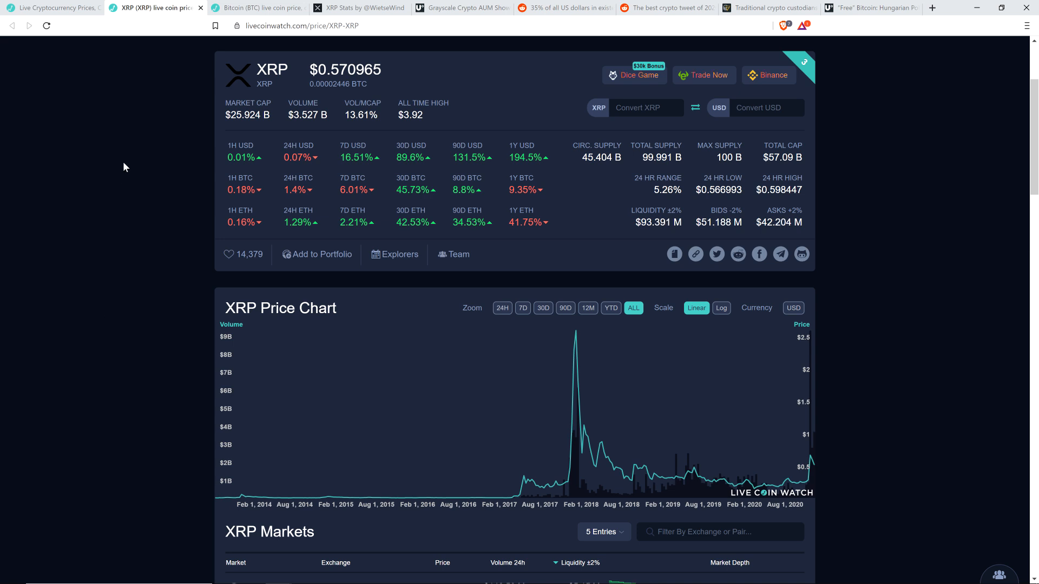
{"action": "mouse_move", "coordinate": [69, 150]}
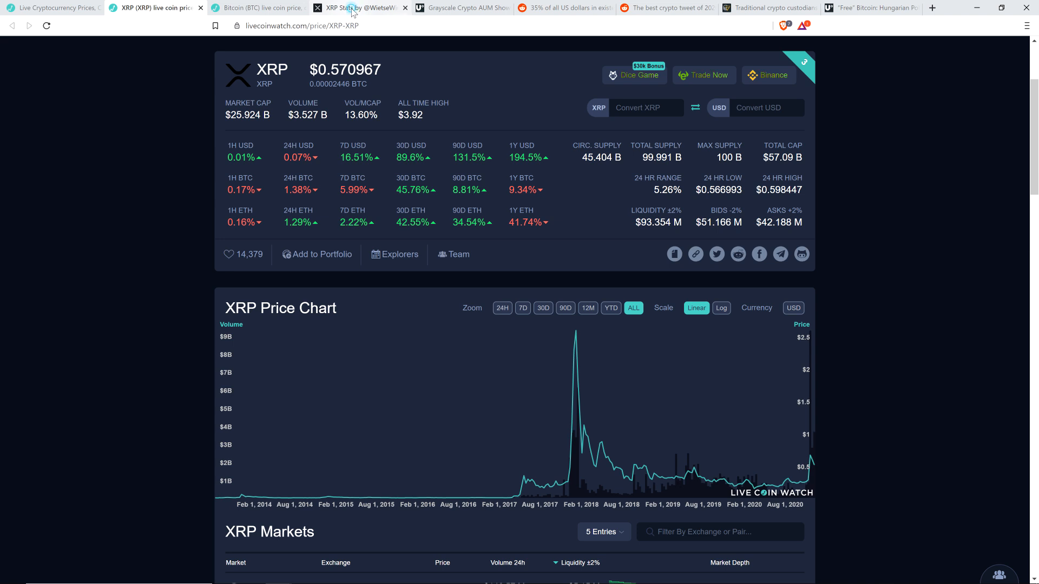
View ledger.exposed's XRP rich list by percentage of accounts, then the U.Today Grayscale $15.5 billion article
{"action": "left_click", "coordinate": [357, 7]}
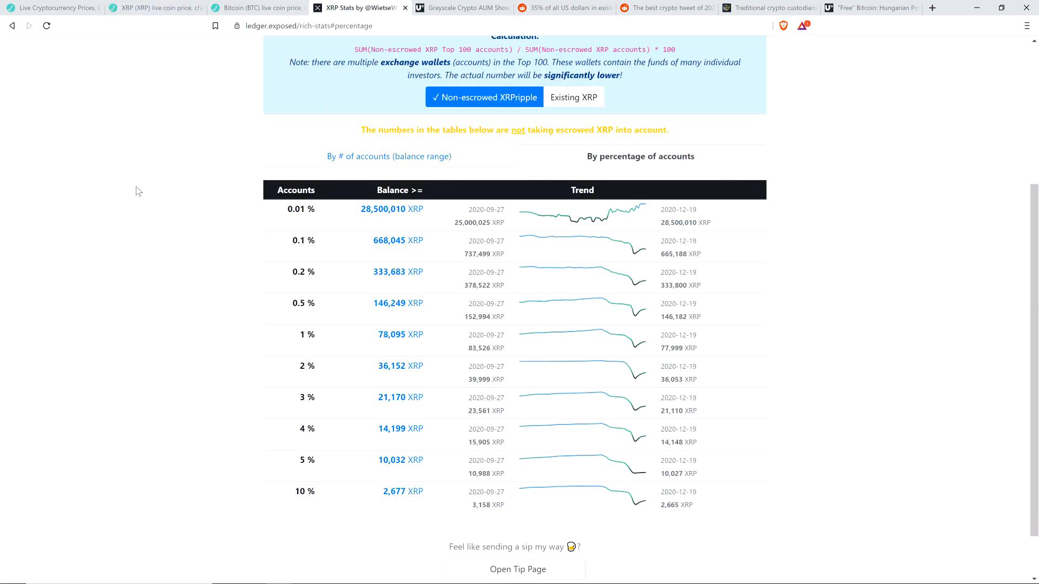
{"action": "mouse_move", "coordinate": [121, 201]}
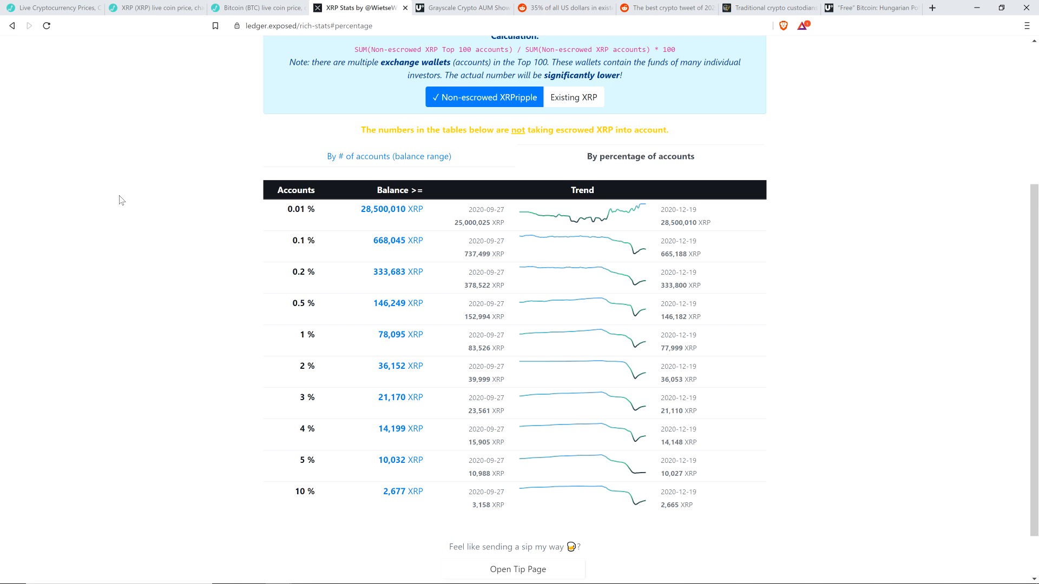
{"action": "mouse_move", "coordinate": [122, 203]}
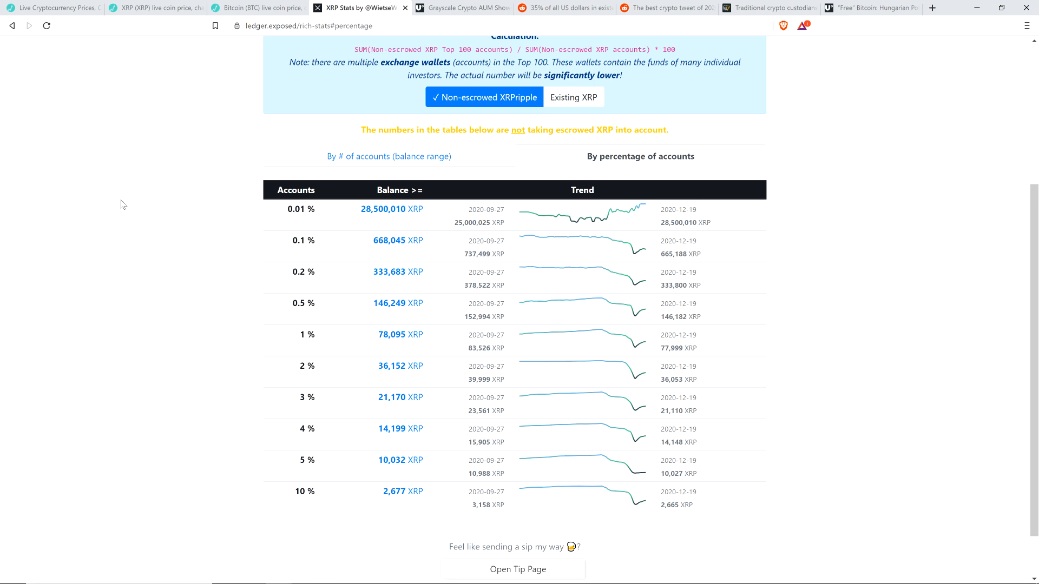
{"action": "mouse_move", "coordinate": [239, 61]}
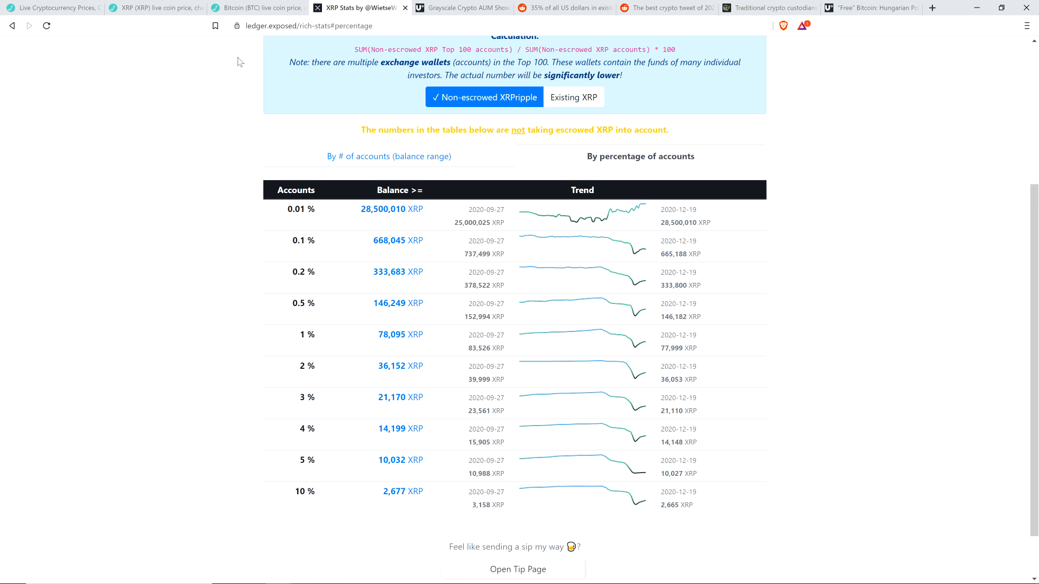
{"action": "mouse_move", "coordinate": [249, 233]}
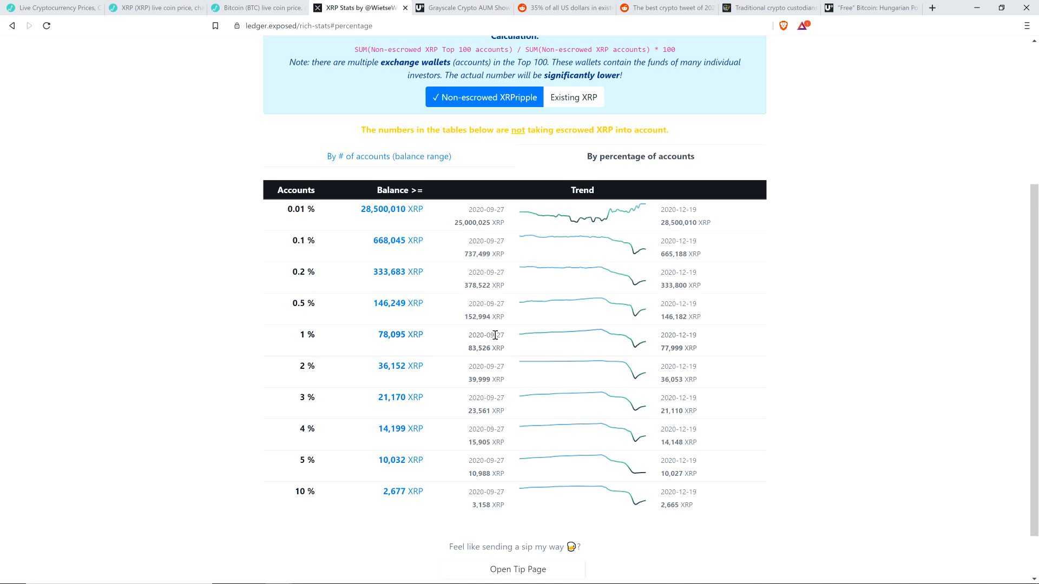
{"action": "mouse_move", "coordinate": [325, 498]}
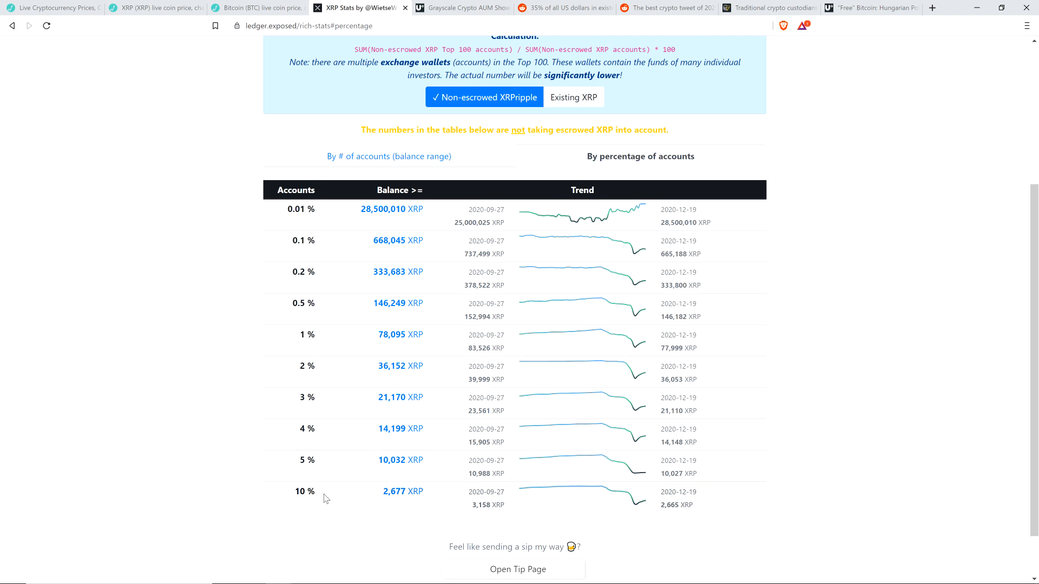
{"action": "mouse_move", "coordinate": [241, 367]}
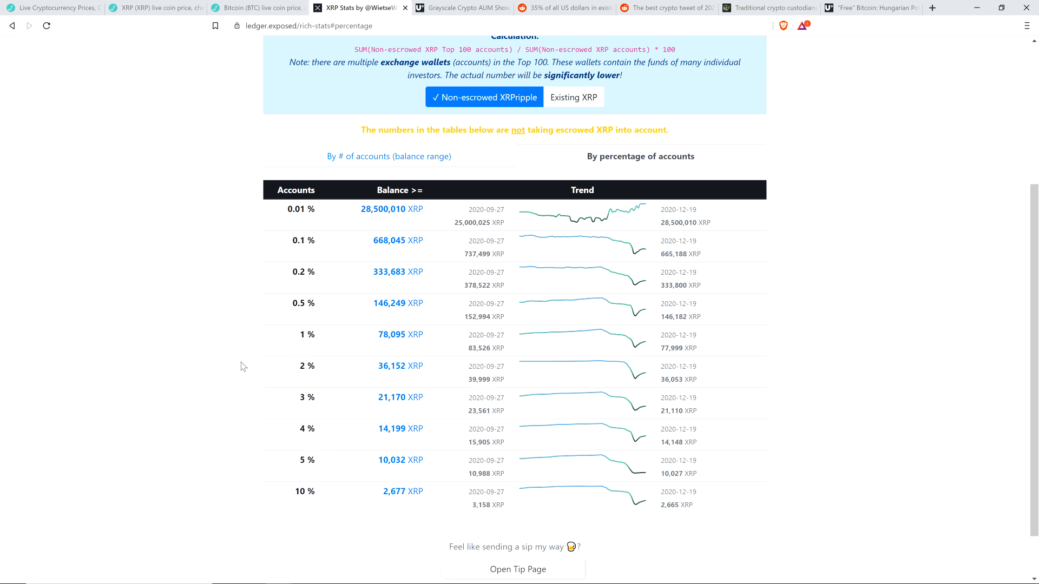
{"action": "mouse_move", "coordinate": [727, 318]}
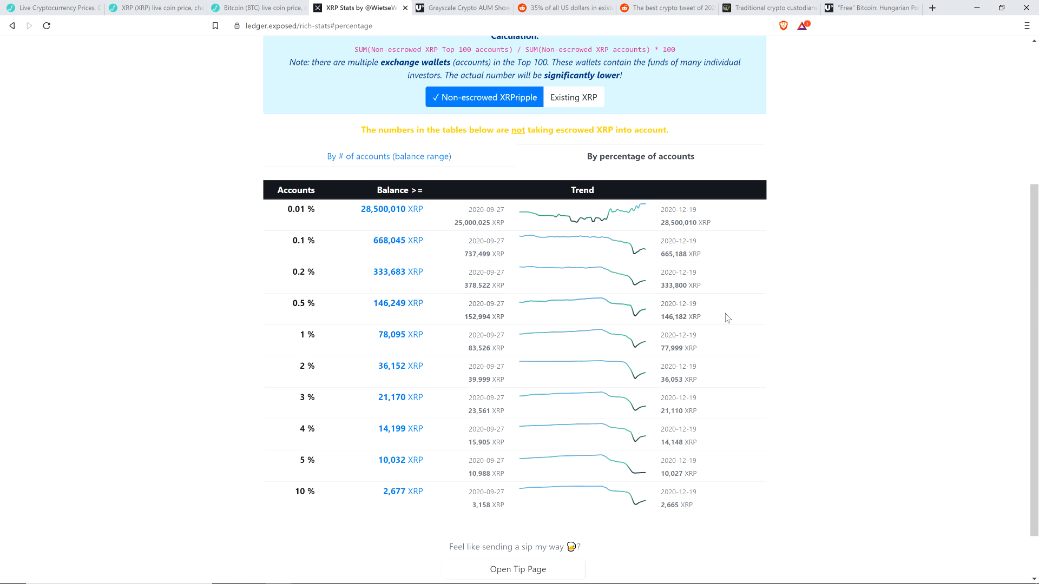
{"action": "mouse_move", "coordinate": [671, 462]}
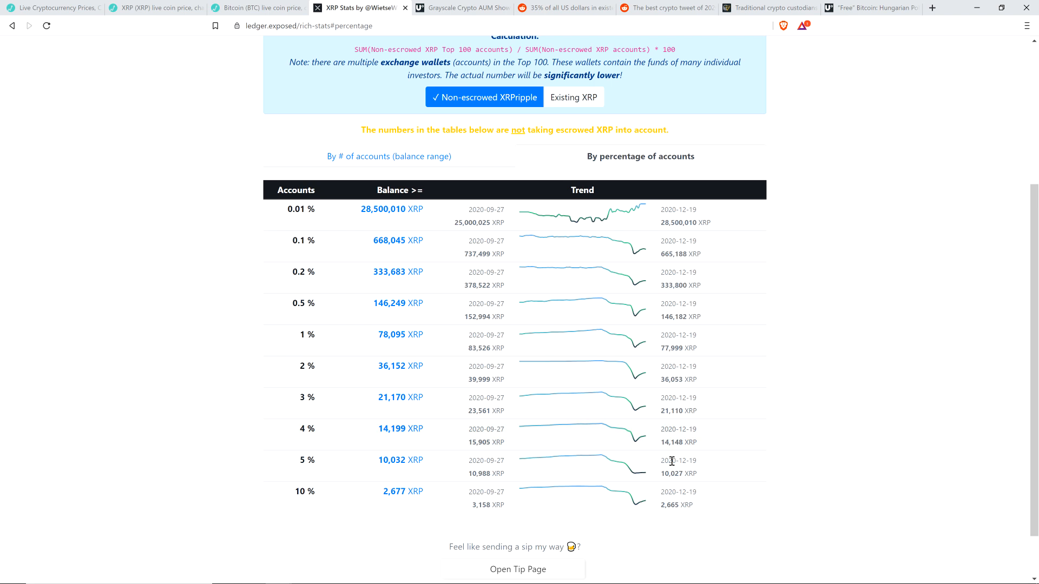
{"action": "mouse_move", "coordinate": [586, 344]}
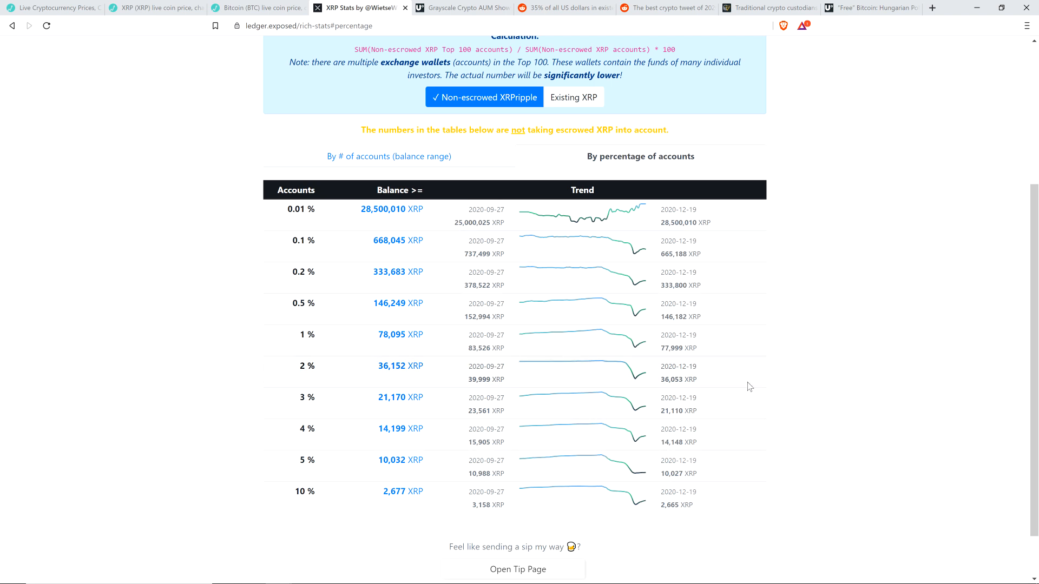
{"action": "mouse_move", "coordinate": [154, 202]}
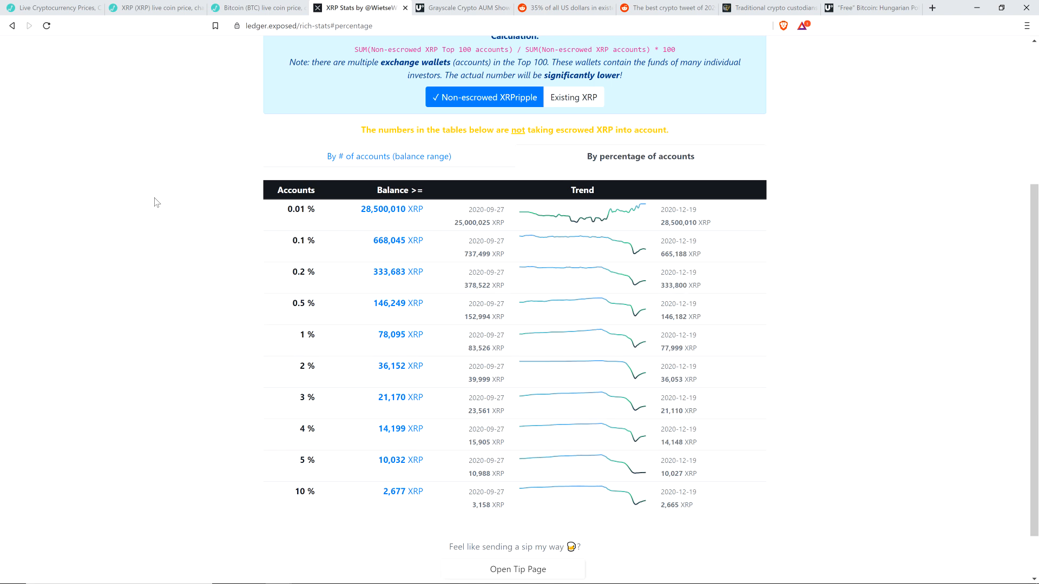
{"action": "mouse_move", "coordinate": [114, 174]}
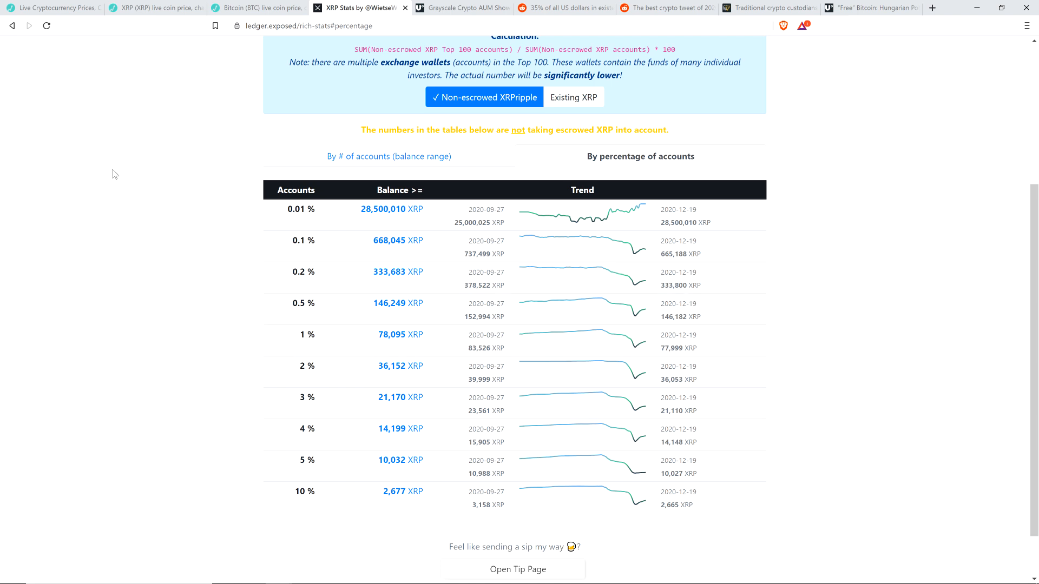
{"action": "mouse_move", "coordinate": [177, 224]}
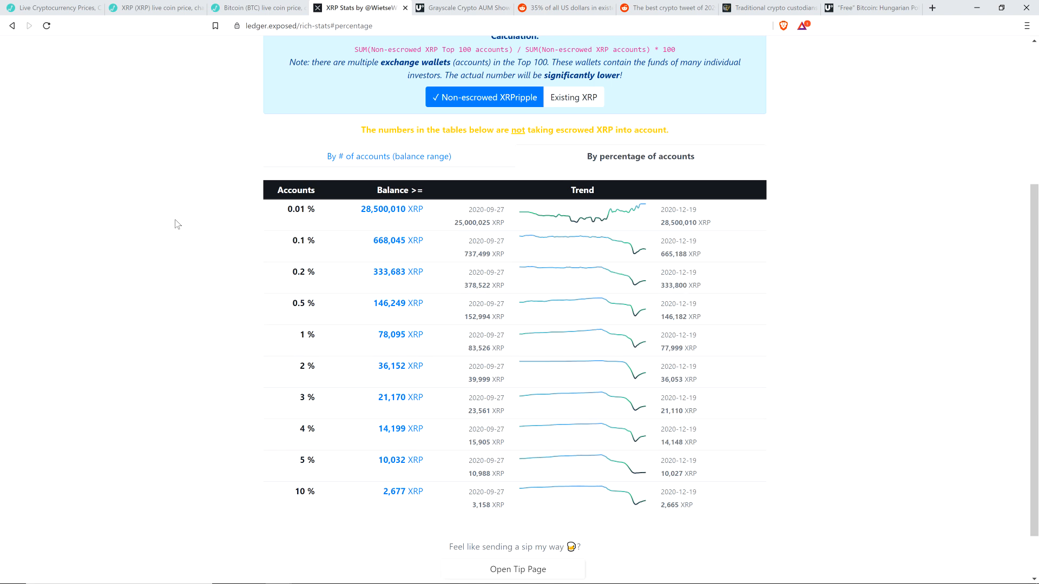
{"action": "mouse_move", "coordinate": [180, 132]}
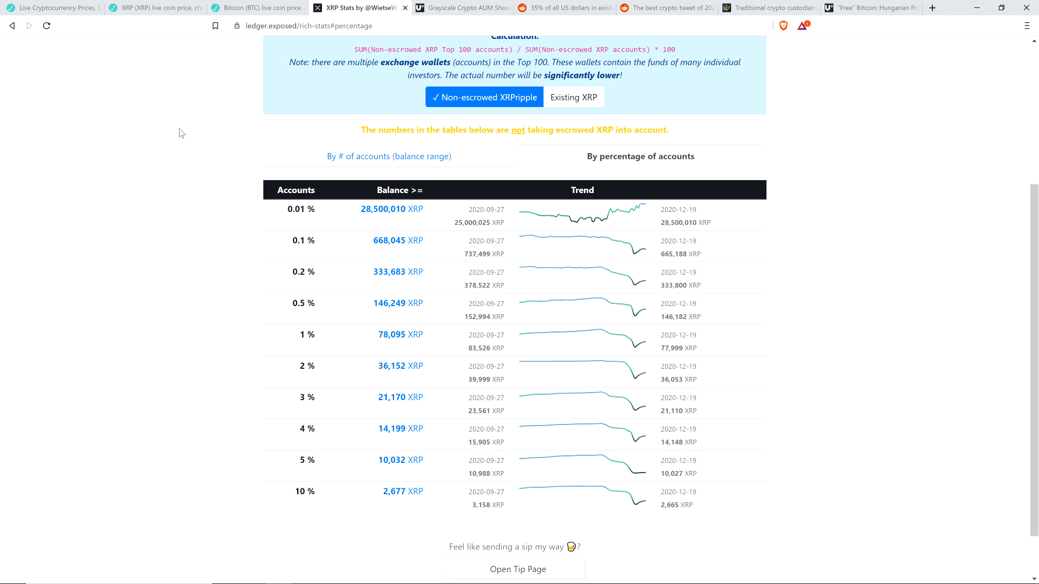
{"action": "mouse_move", "coordinate": [237, 109]}
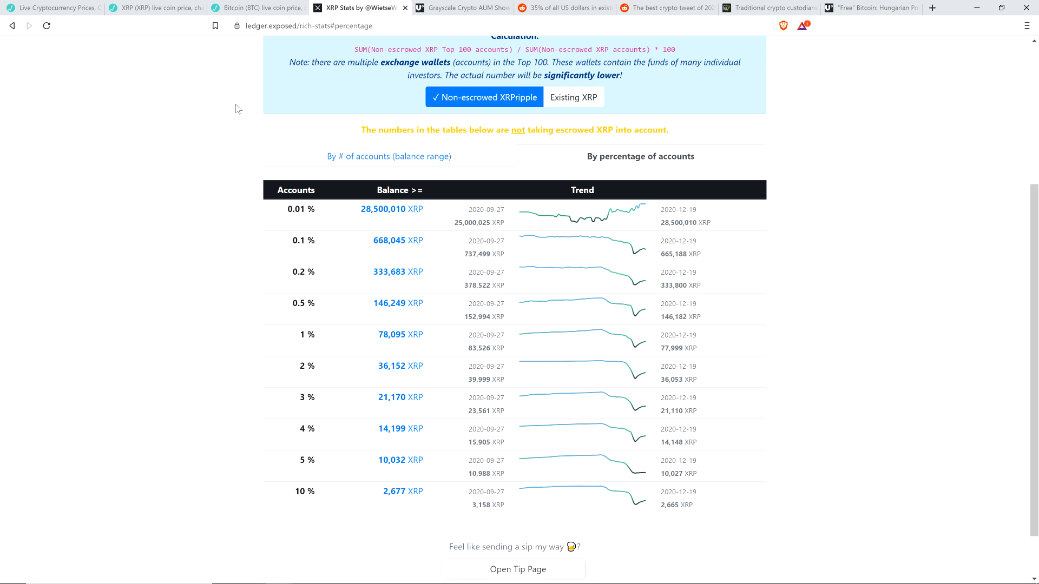
{"action": "mouse_move", "coordinate": [454, 38]}
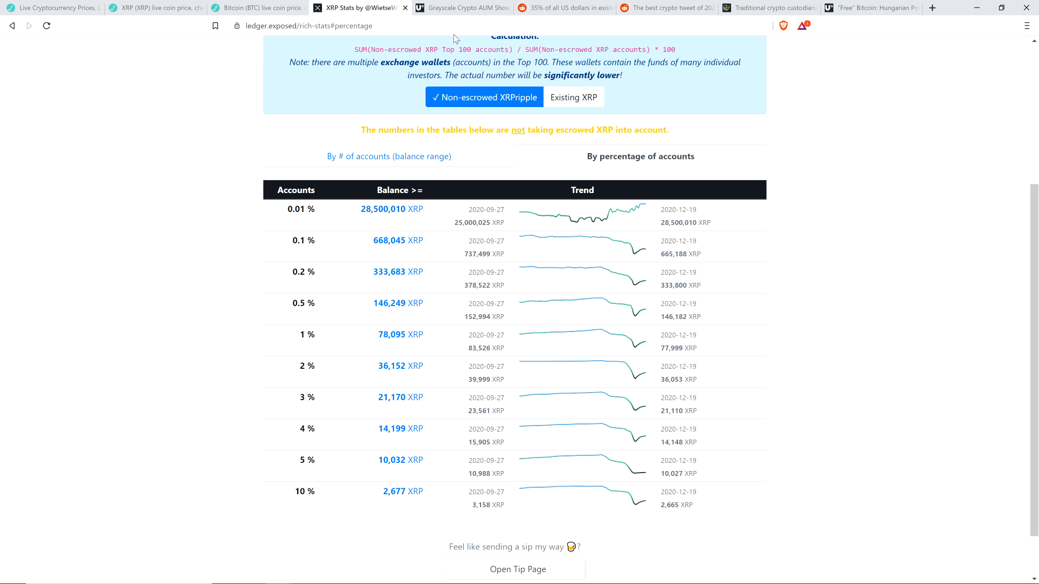
{"action": "left_click", "coordinate": [461, 7]}
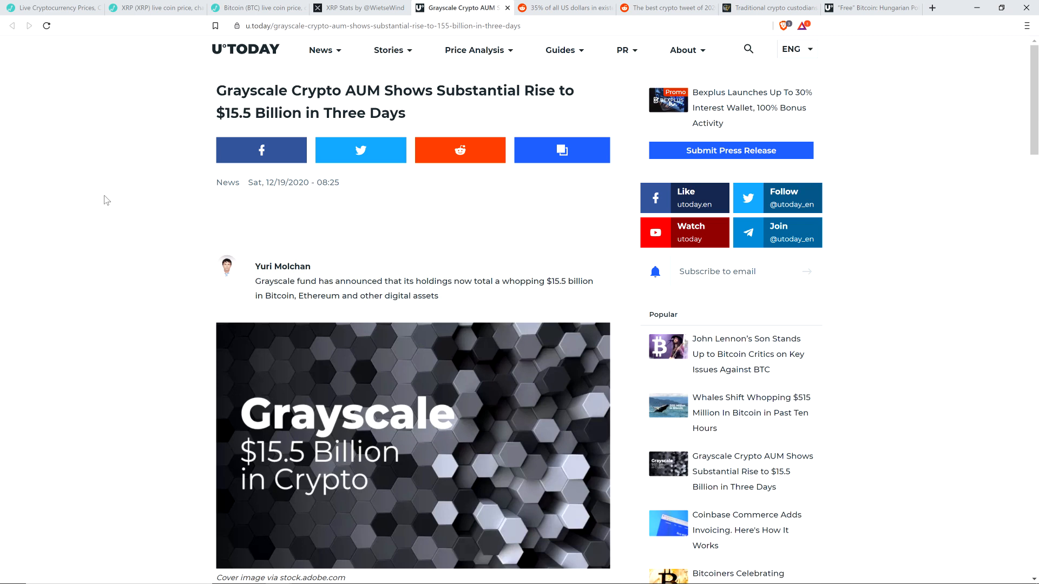
{"action": "mouse_move", "coordinate": [111, 207]}
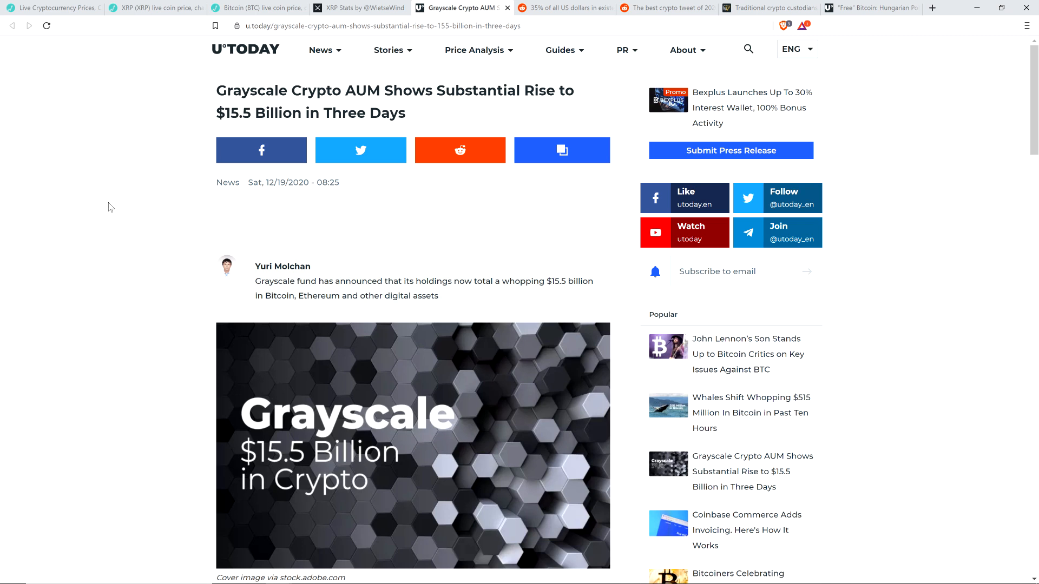
{"action": "mouse_move", "coordinate": [111, 211]}
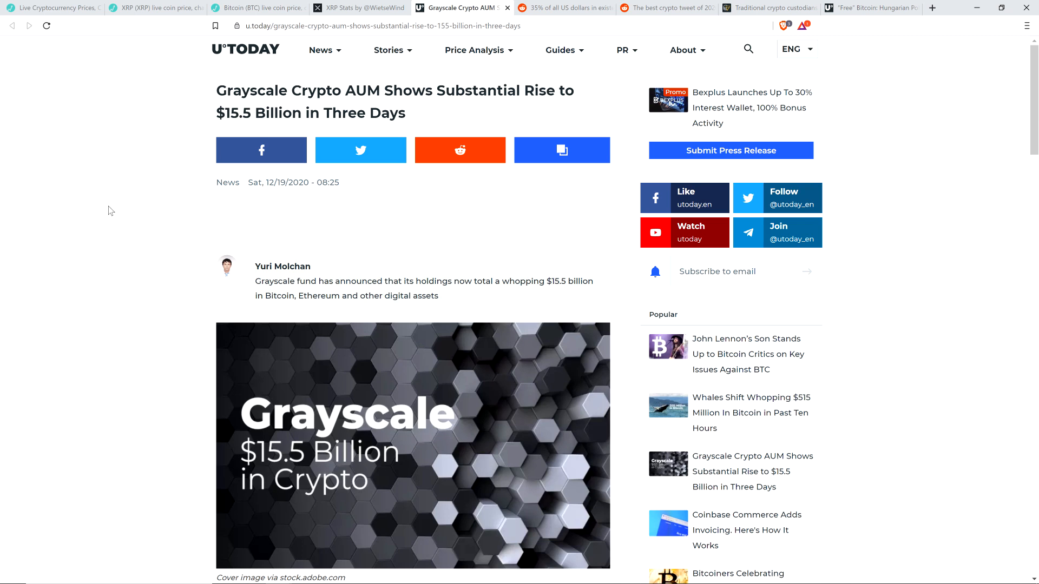
{"action": "mouse_move", "coordinate": [113, 223]}
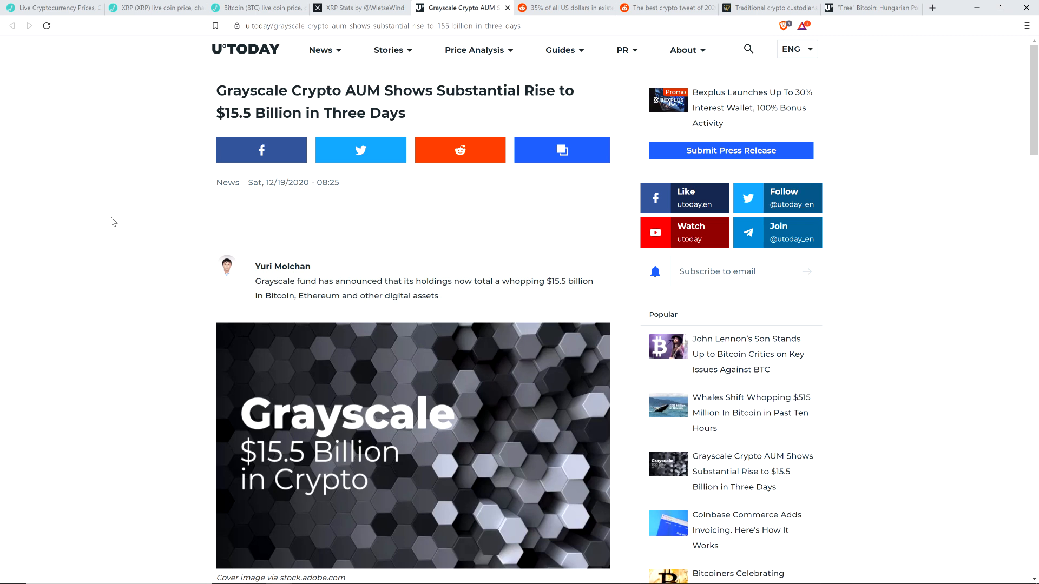
{"action": "mouse_move", "coordinate": [91, 210]}
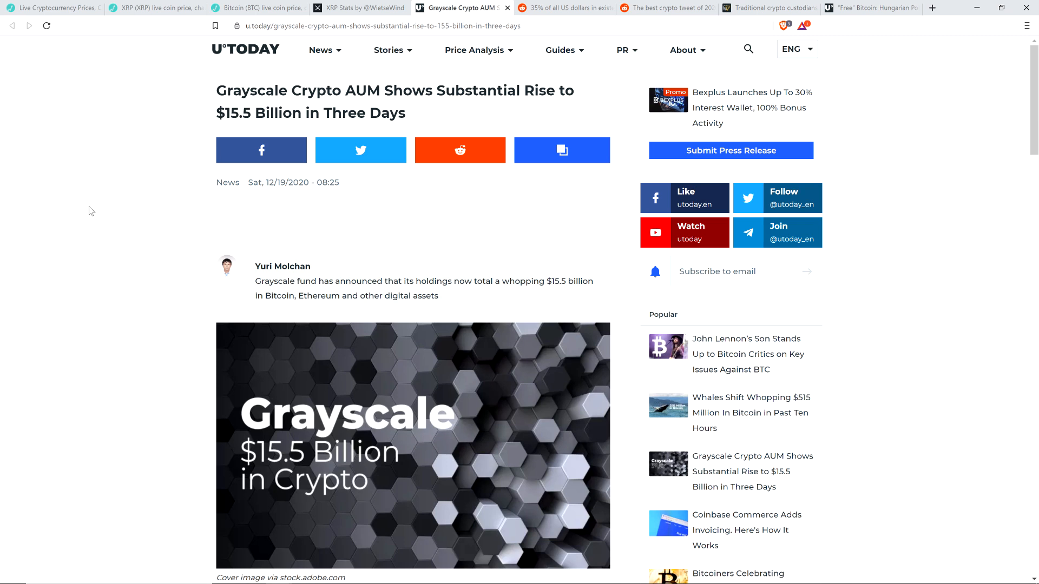
{"action": "mouse_move", "coordinate": [97, 151]}
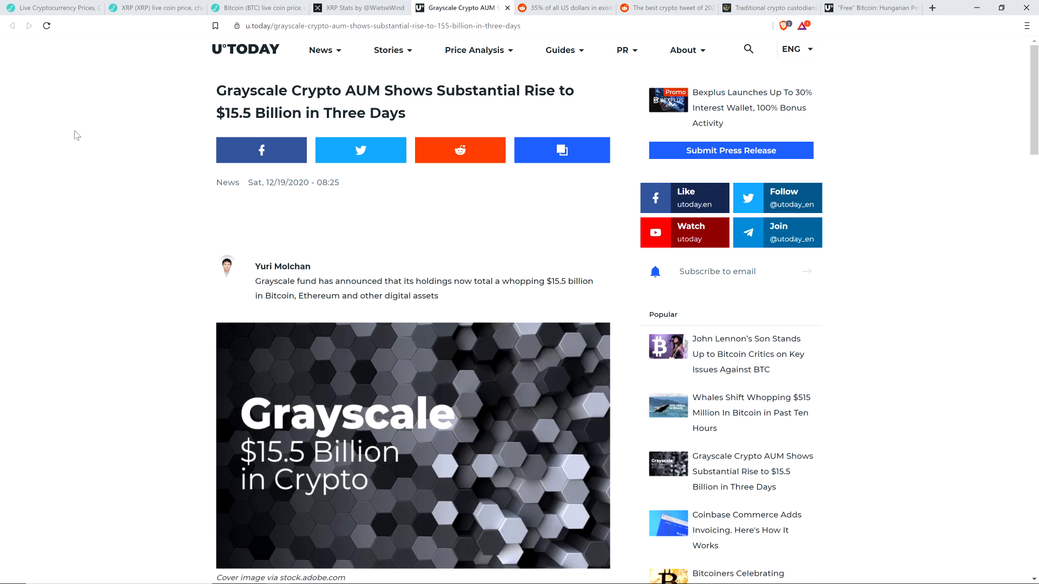
{"action": "mouse_move", "coordinate": [79, 139]}
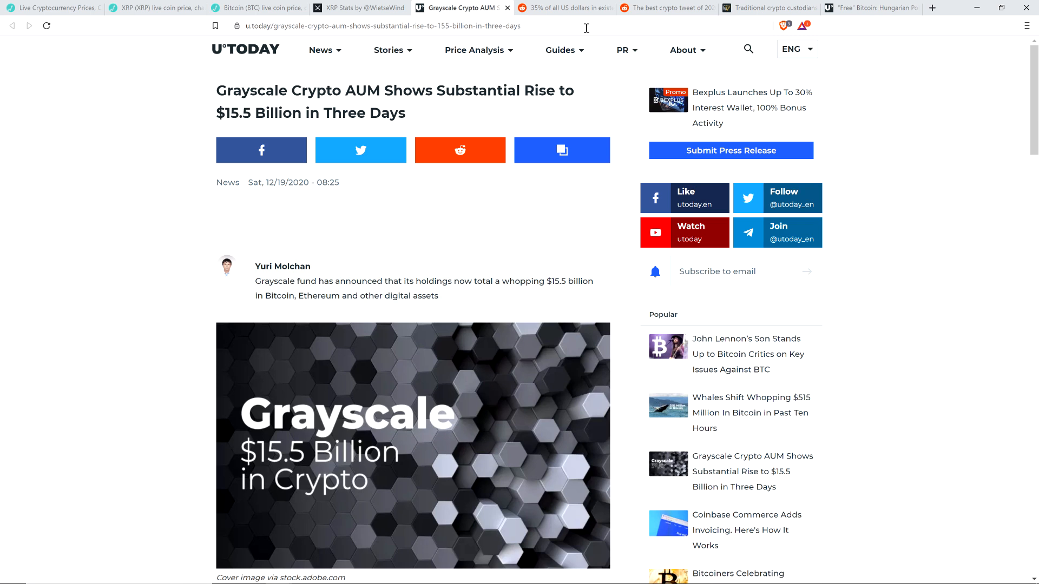
{"action": "mouse_move", "coordinate": [585, 27]}
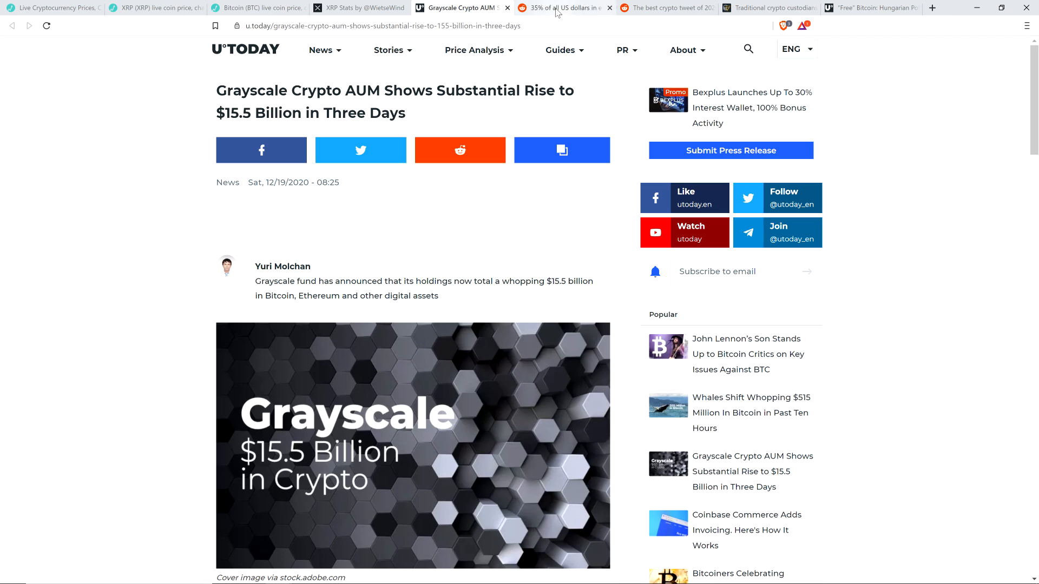
{"action": "mouse_move", "coordinate": [561, 7]}
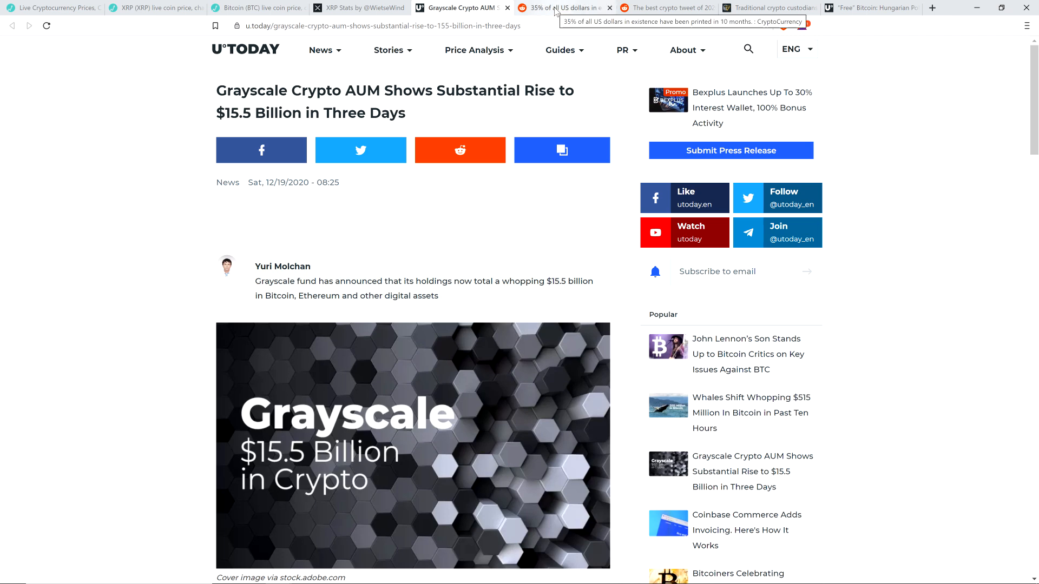
Show the r/CryptoCurrency post claiming 35% of all US dollars were printed in 10 months
{"action": "left_click", "coordinate": [564, 7]}
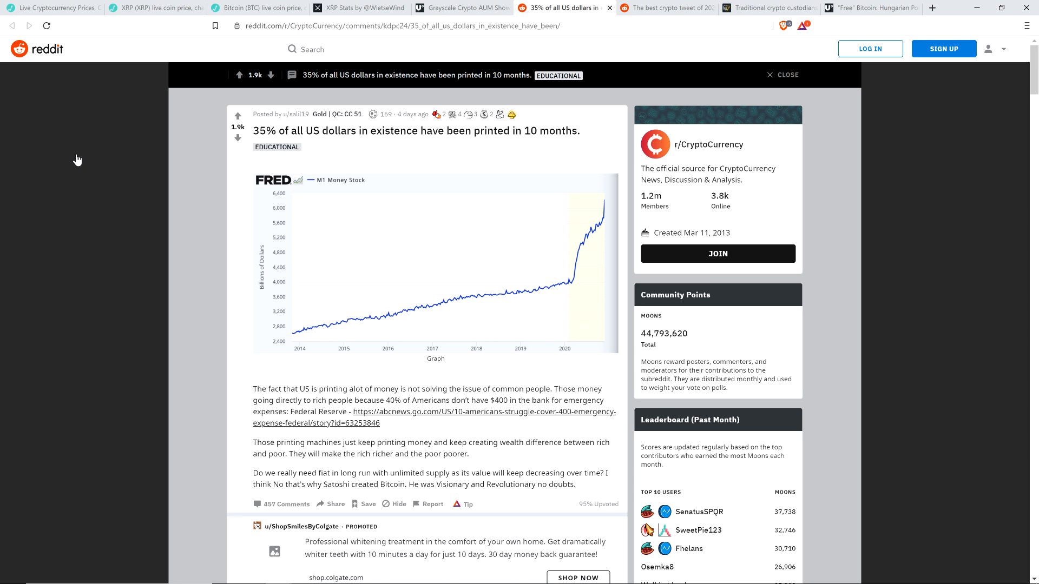
{"action": "mouse_move", "coordinate": [72, 167]}
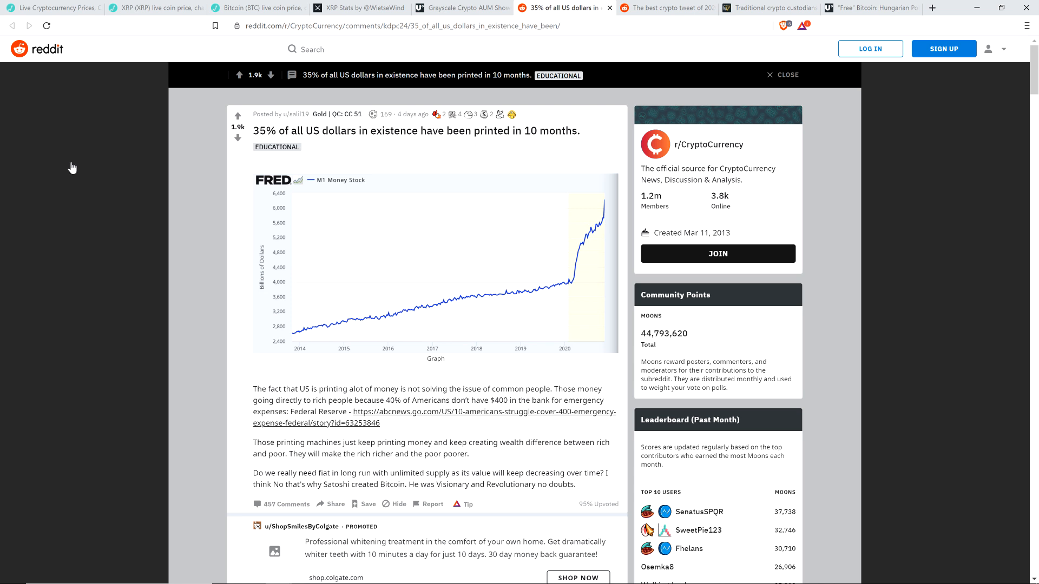
{"action": "mouse_move", "coordinate": [66, 152]}
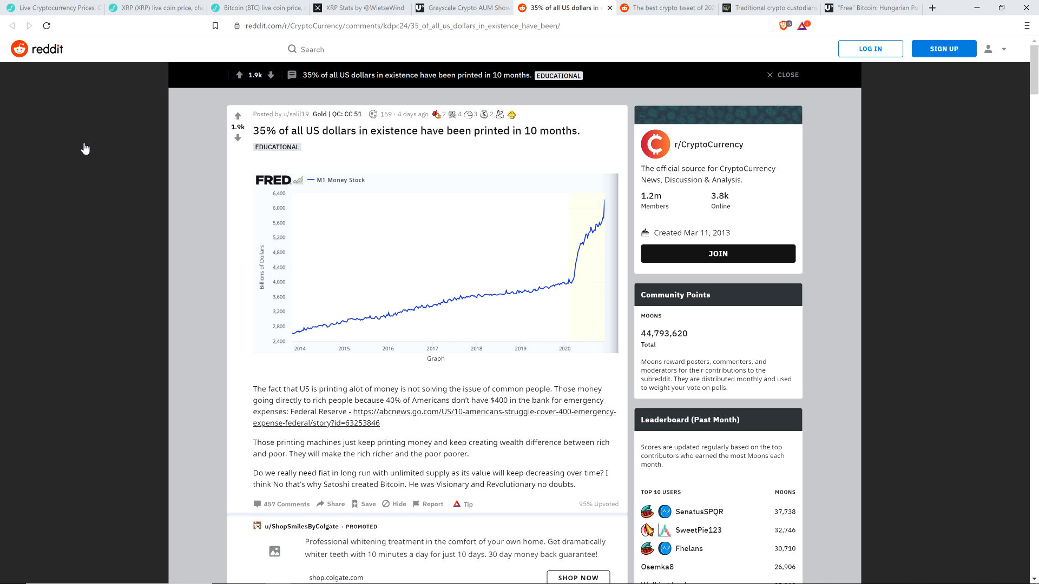
{"action": "mouse_move", "coordinate": [472, 163]}
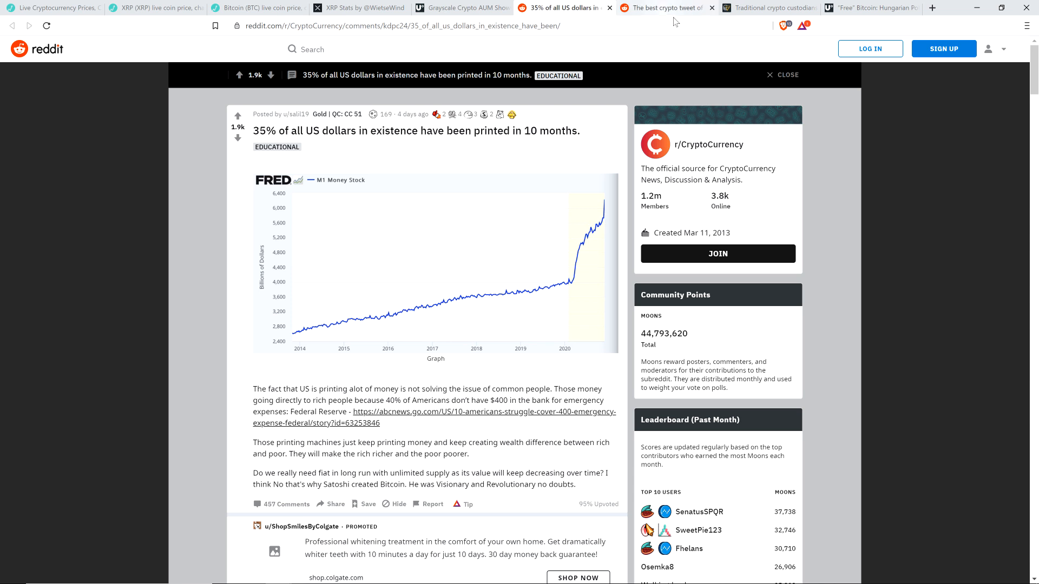
{"action": "mouse_move", "coordinate": [659, 44]}
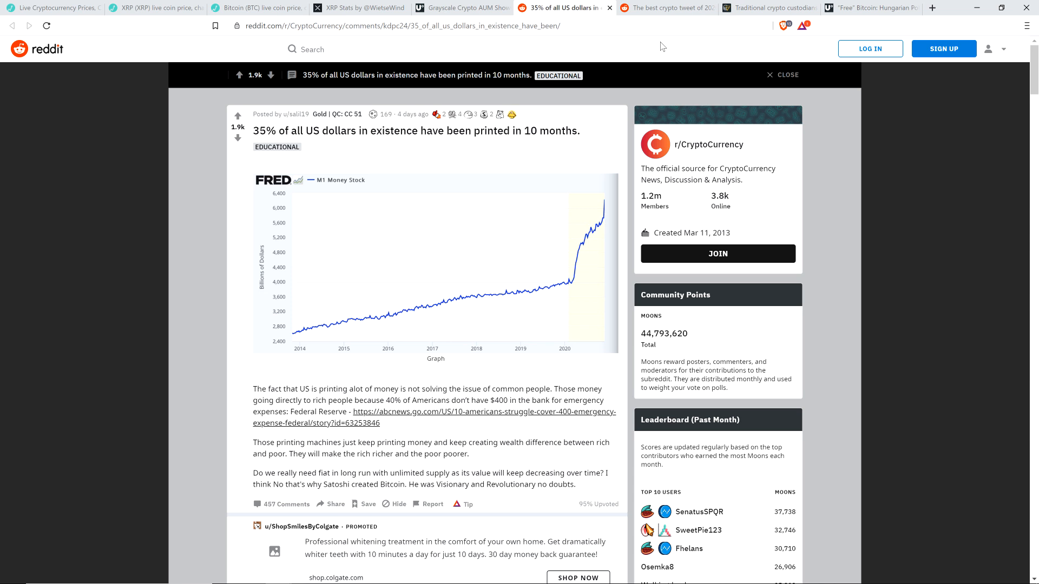
{"action": "mouse_move", "coordinate": [671, 46]}
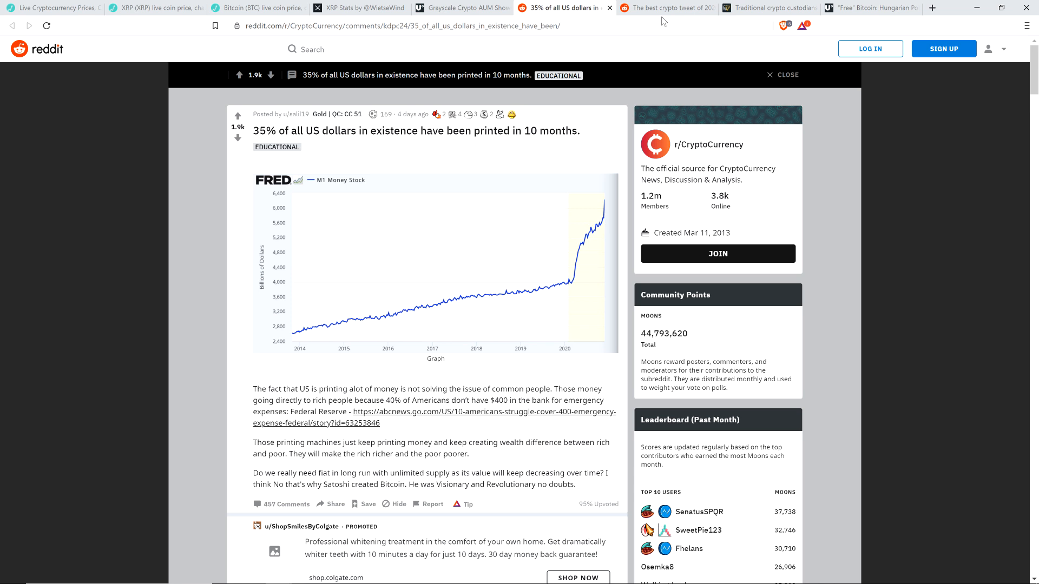
Show the r/CryptoCurrency comedy post 'The best crypto tweet of 2020. Thanks Peter' with its Bitcoin chart
{"action": "left_click", "coordinate": [666, 7]}
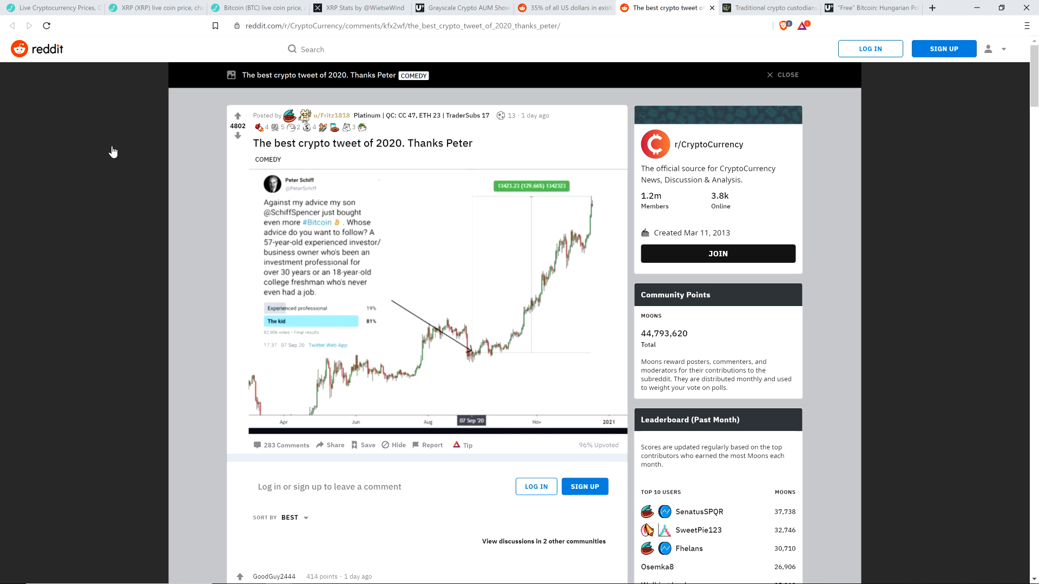
{"action": "mouse_move", "coordinate": [90, 176]}
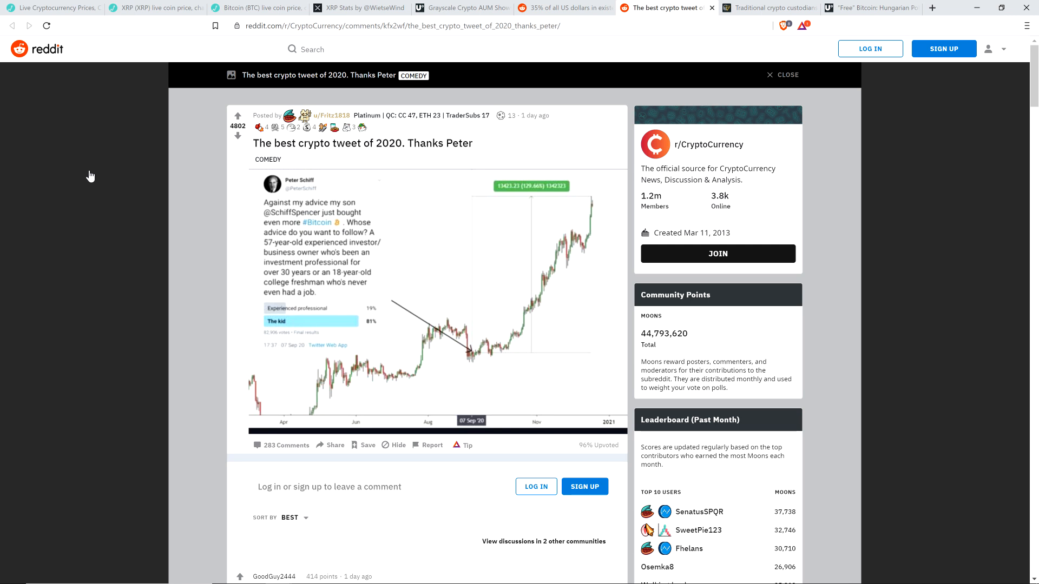
{"action": "mouse_move", "coordinate": [89, 176]}
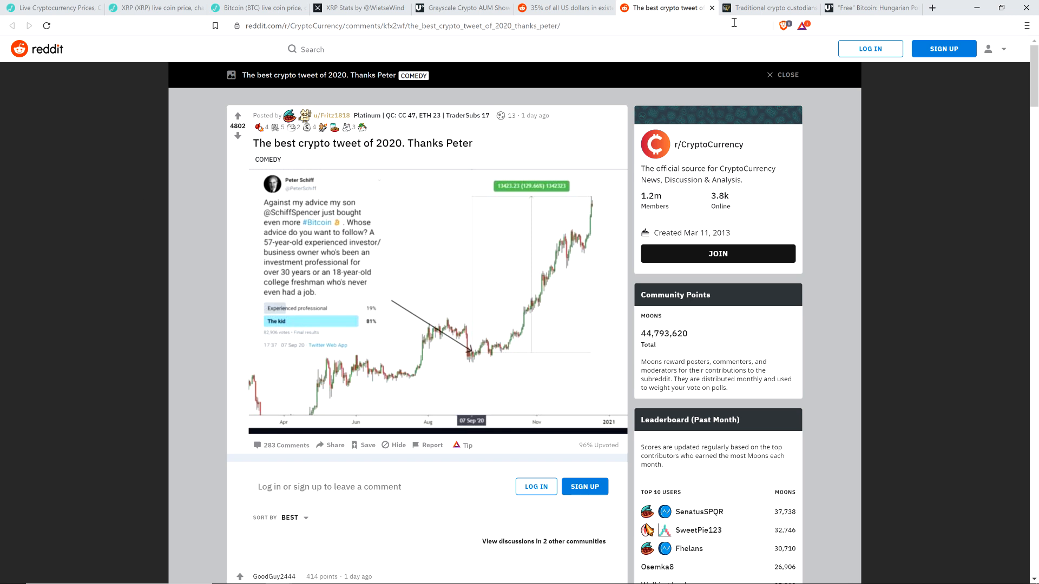
Show Cointelegraph's 'Traditional crypto custodians ramp up security' article summary and illustration
{"action": "left_click", "coordinate": [768, 7]}
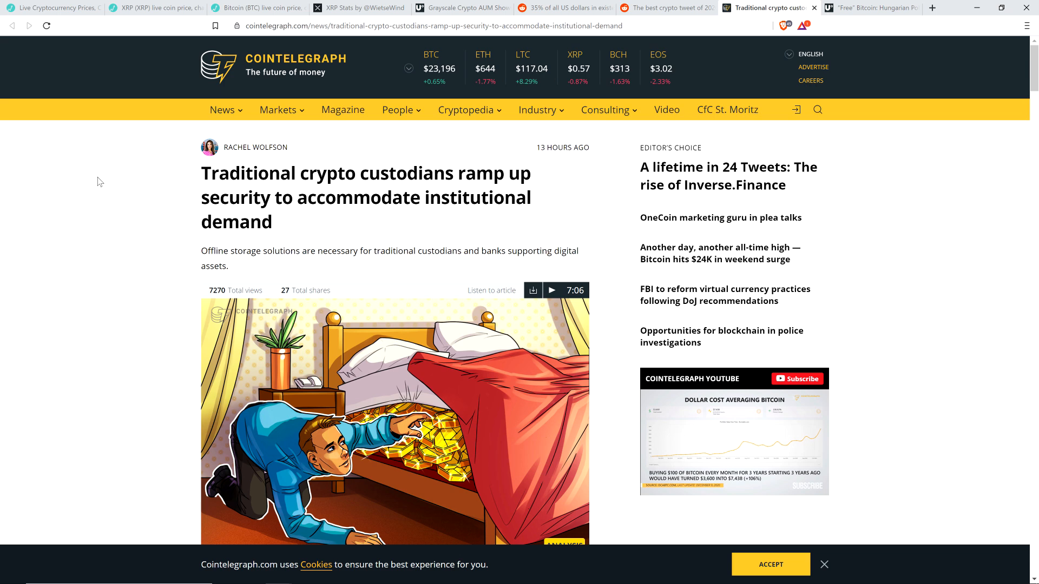
Bring the article's opening paragraphs on Bitcoin nearing $24,000 and the 'Offline security' section into view
{"action": "scroll", "scroll_direction": "down", "scroll_amount": 3}
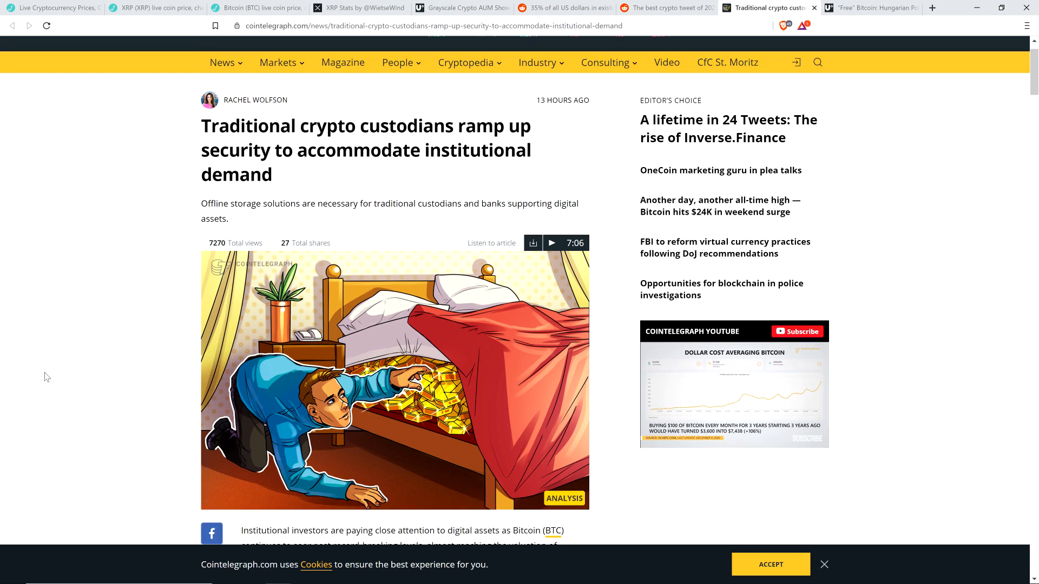
{"action": "scroll", "scroll_direction": "down", "scroll_amount": 3}
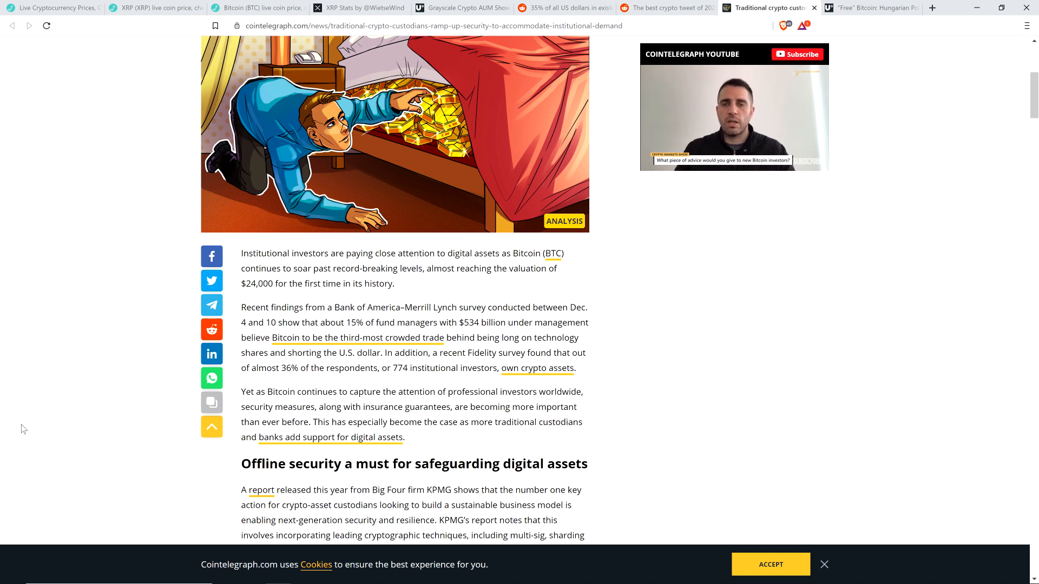
{"action": "mouse_move", "coordinate": [134, 436]}
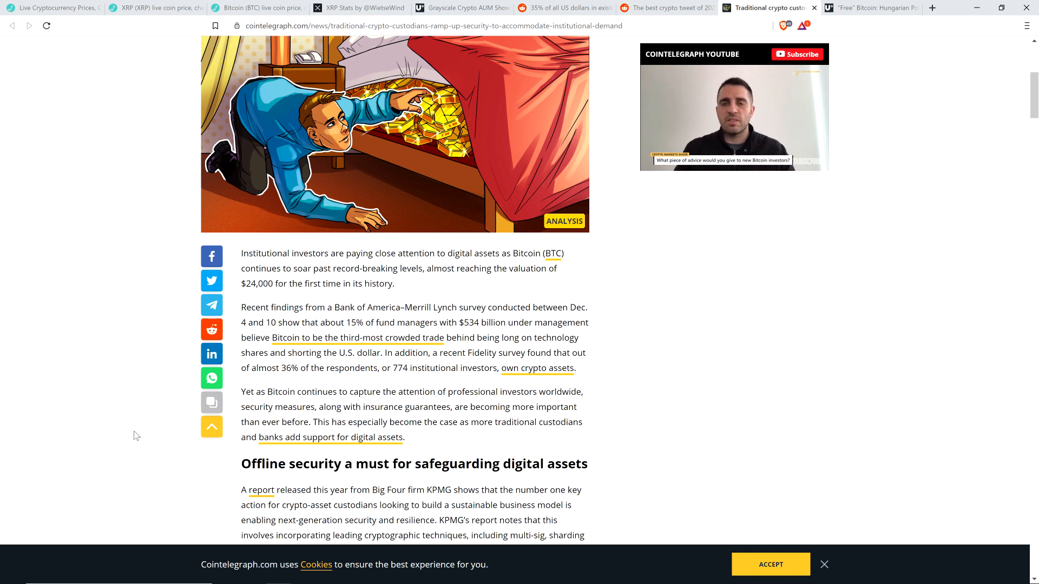